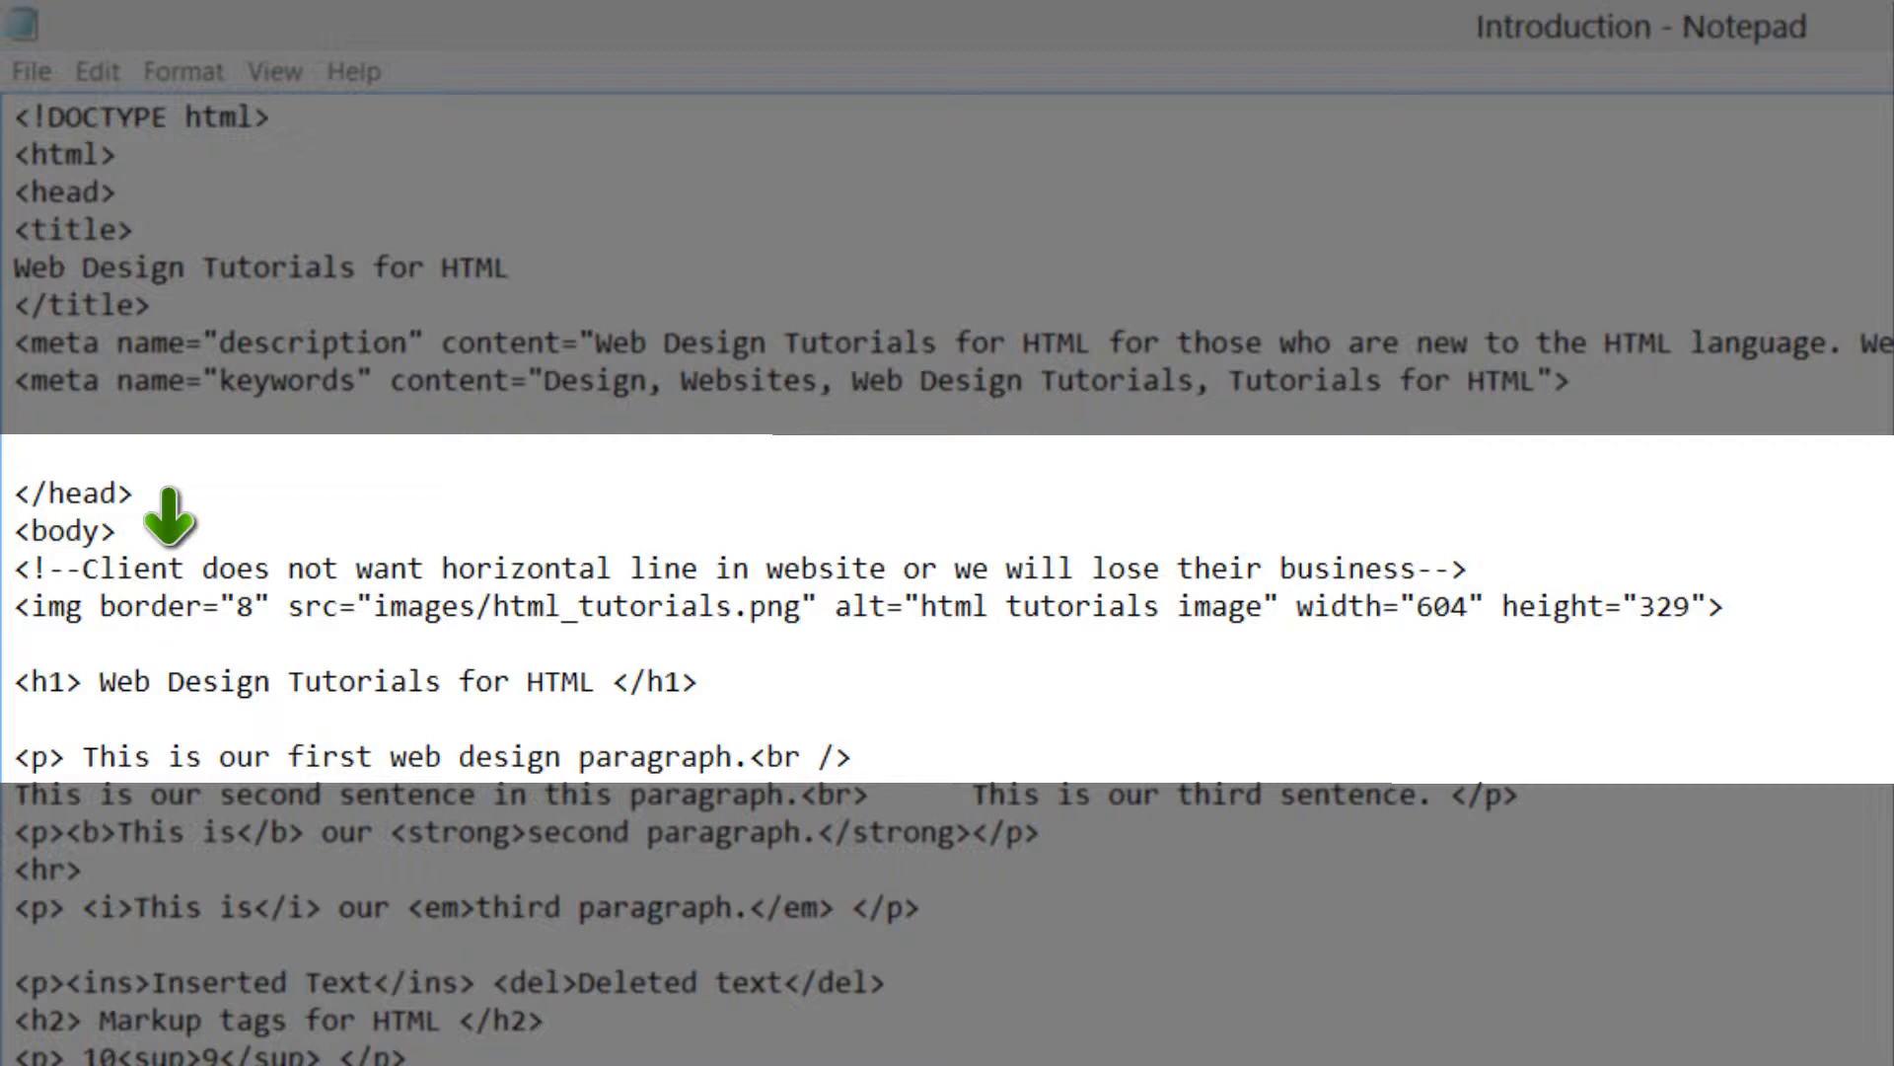
{"action": "mouse_move", "coordinate": [1089, 963]}
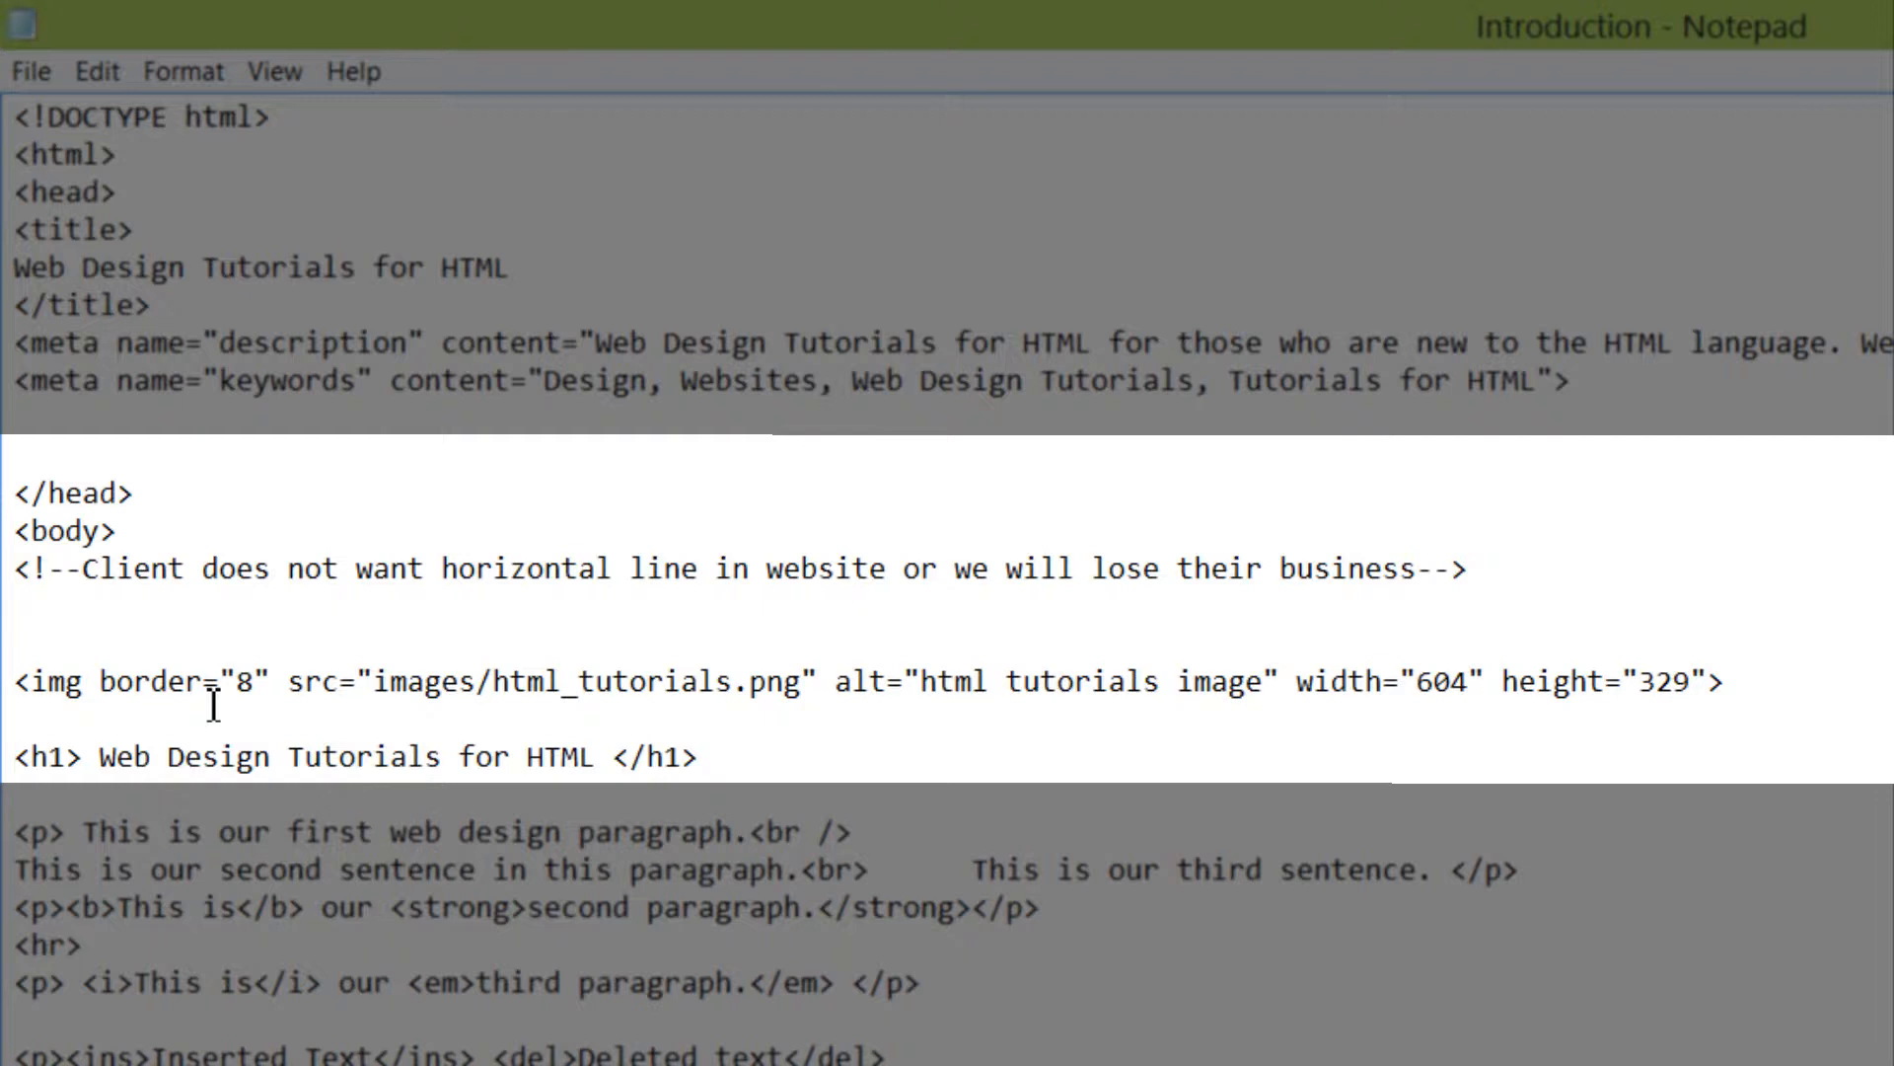
- Add blank lines around the img tag and place the cursor on the line above it
{"action": "key", "text": "Enter"}
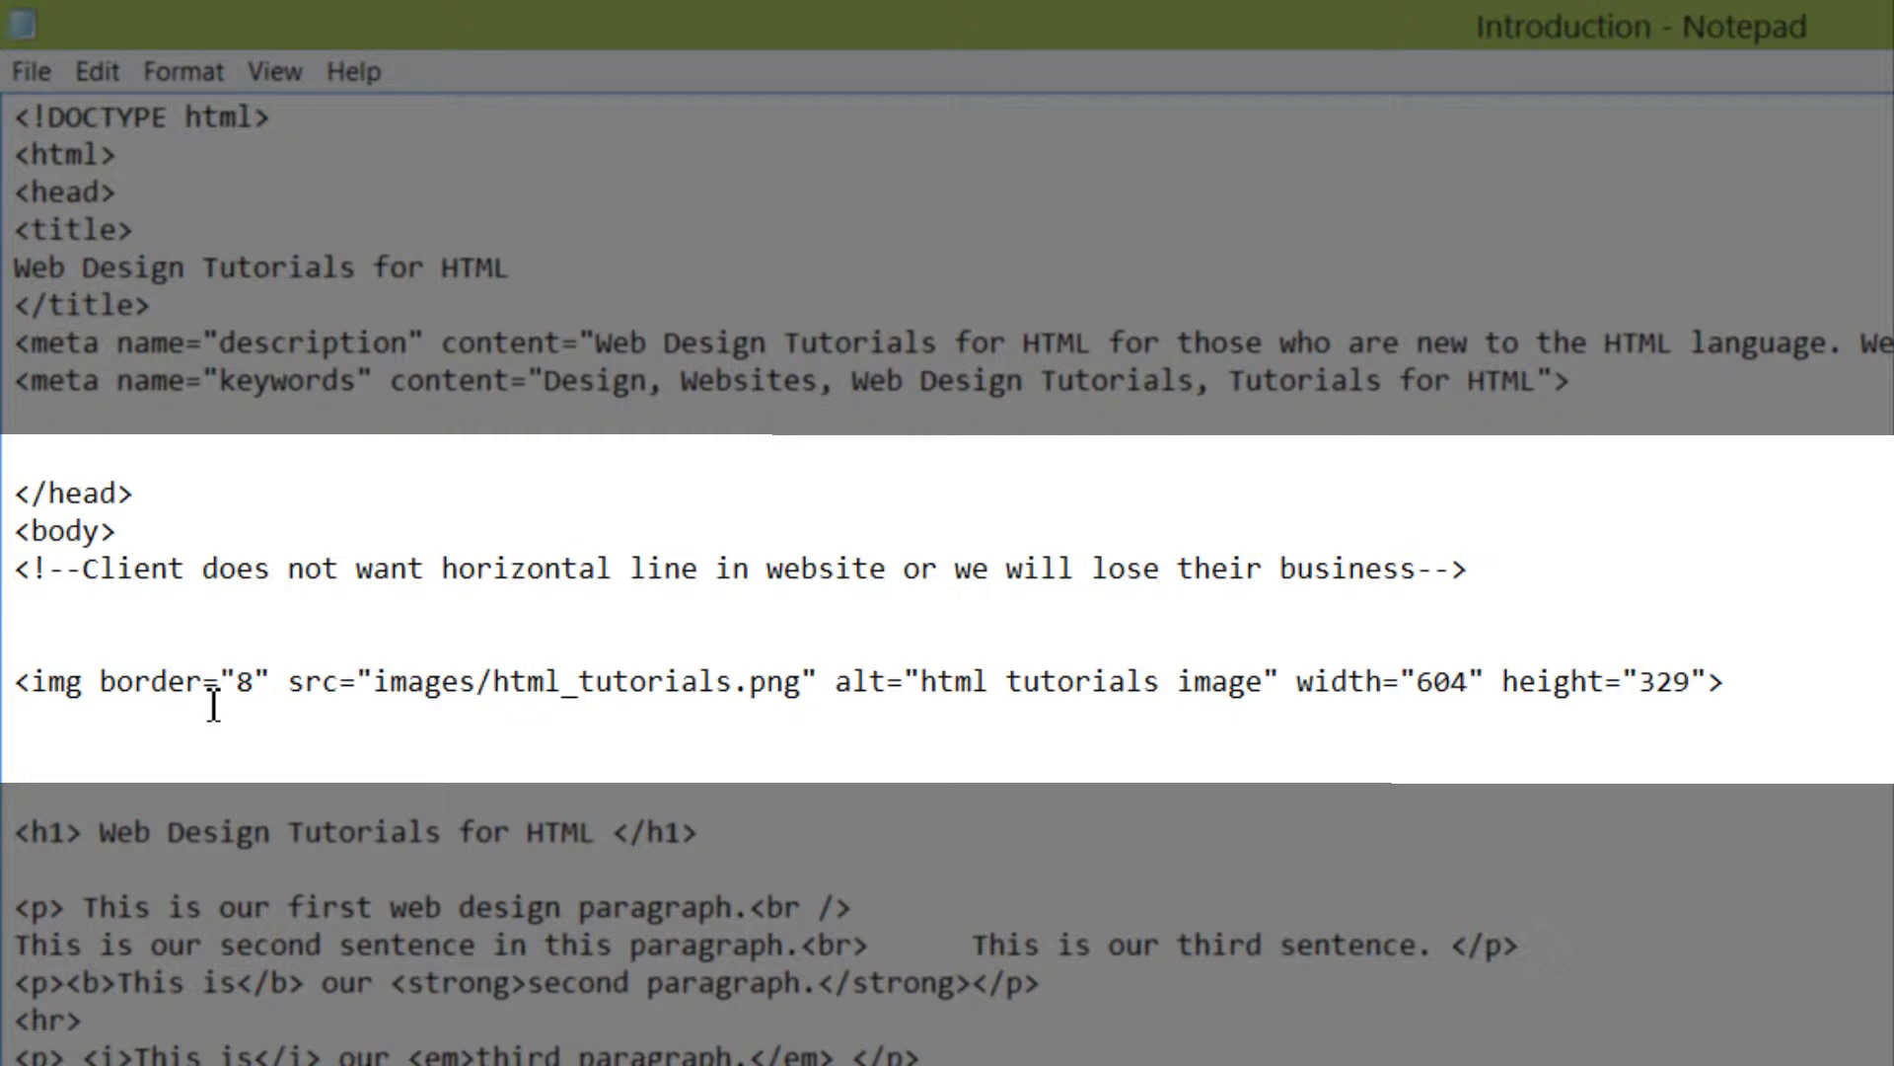
{"action": "left_click", "coordinate": [15, 646]}
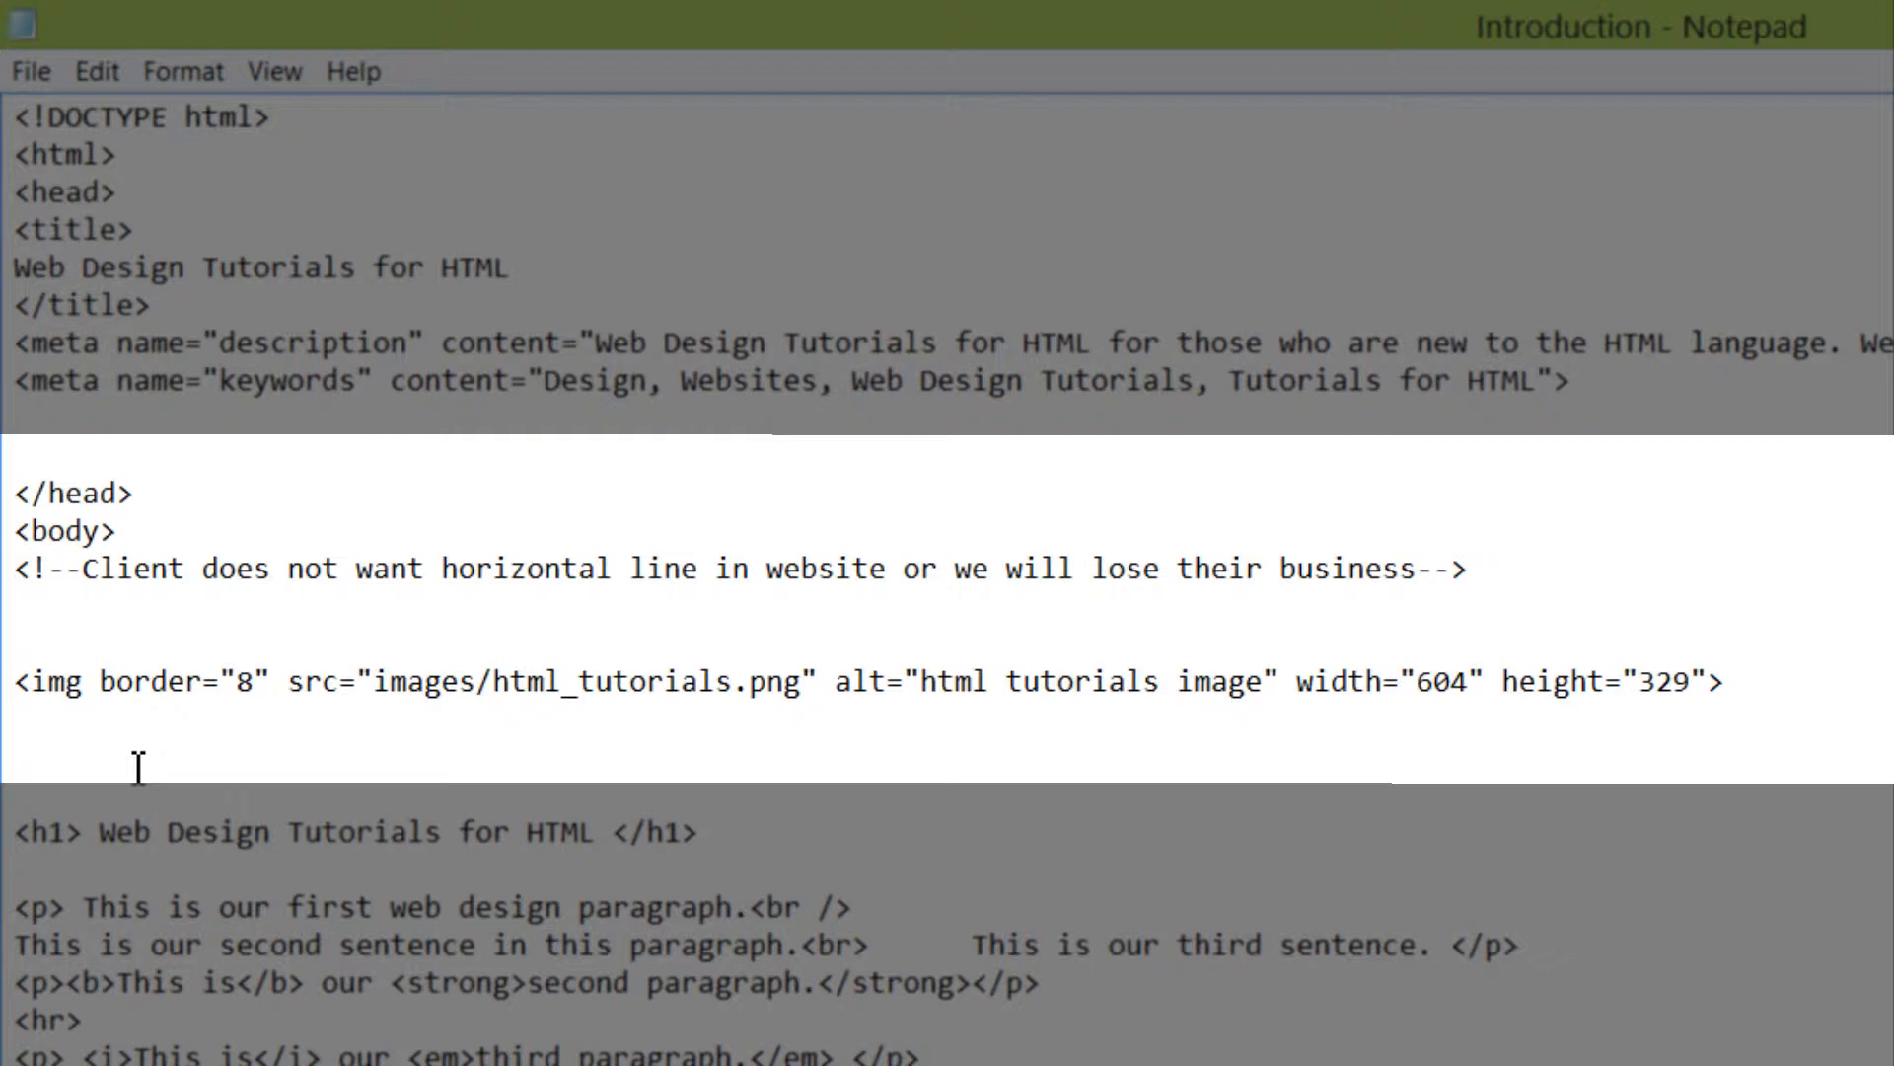
{"action": "type", "text": "<"}
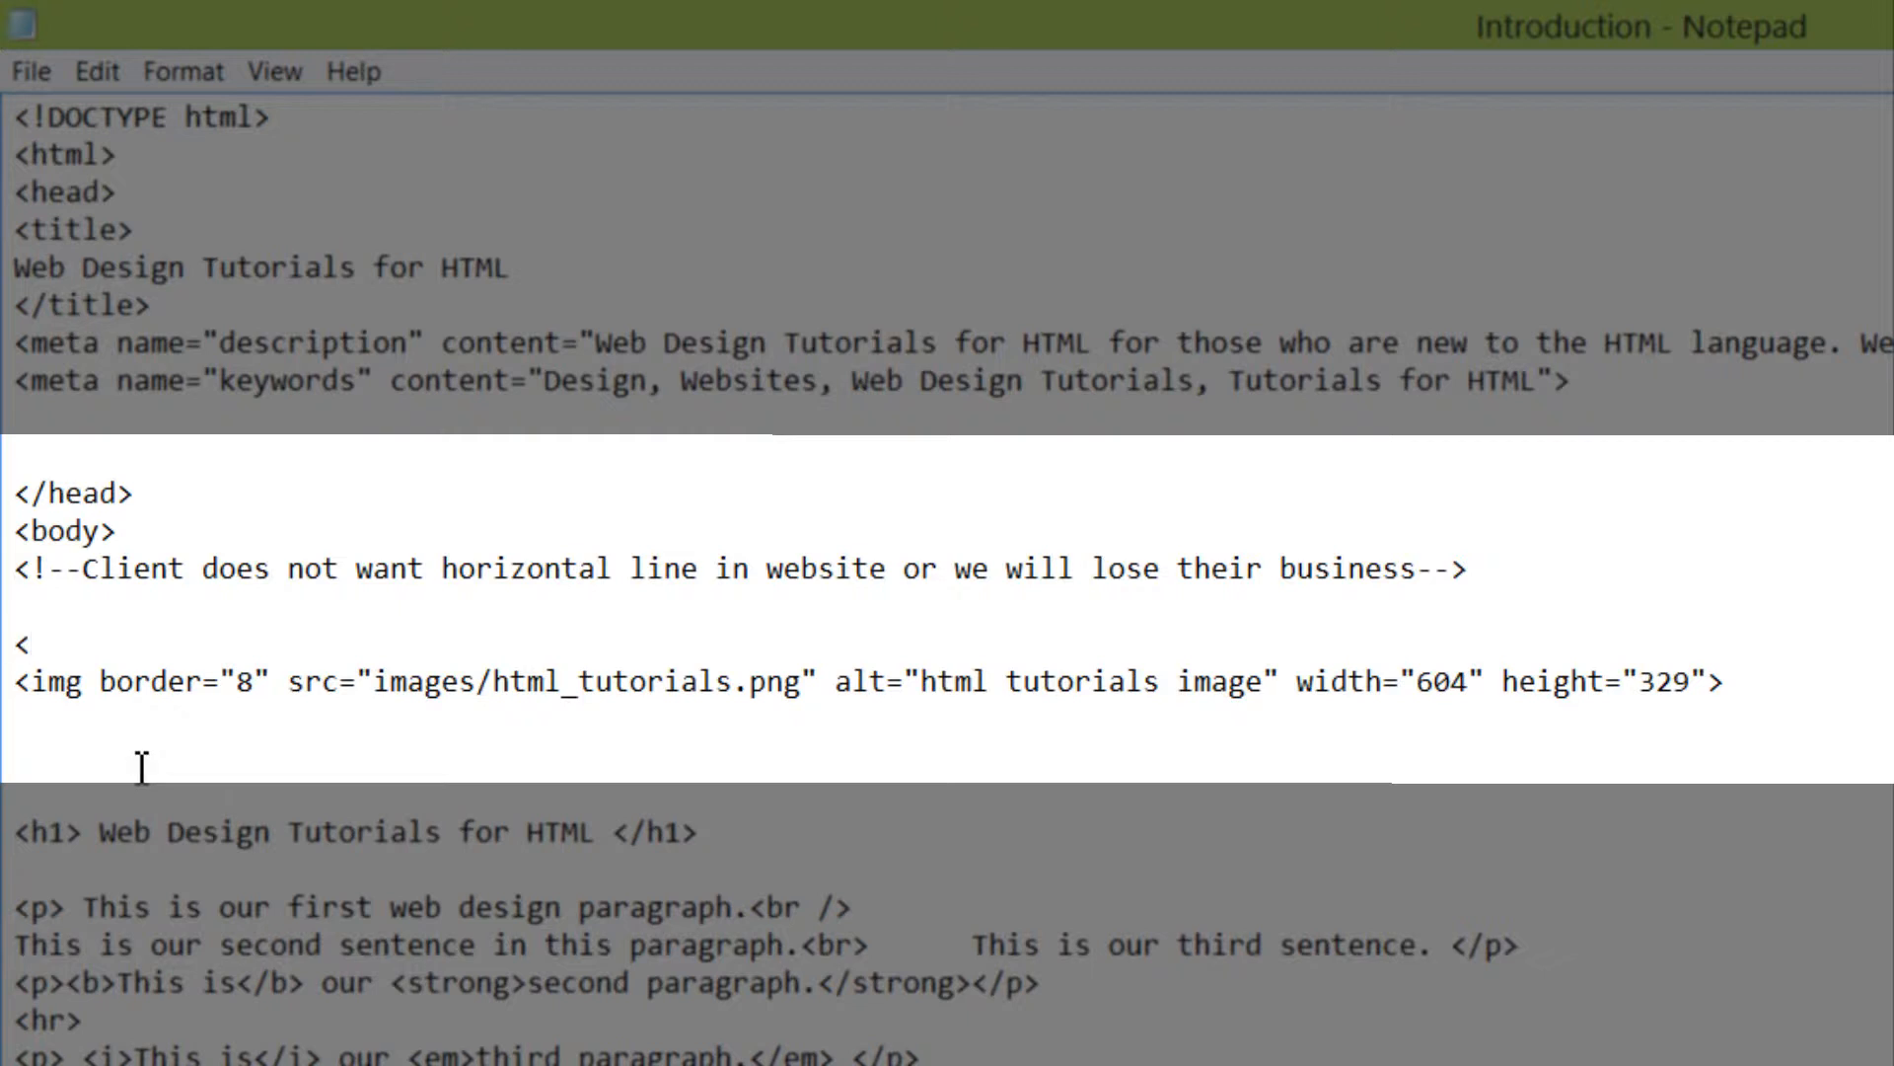
{"action": "type", "text": "a"}
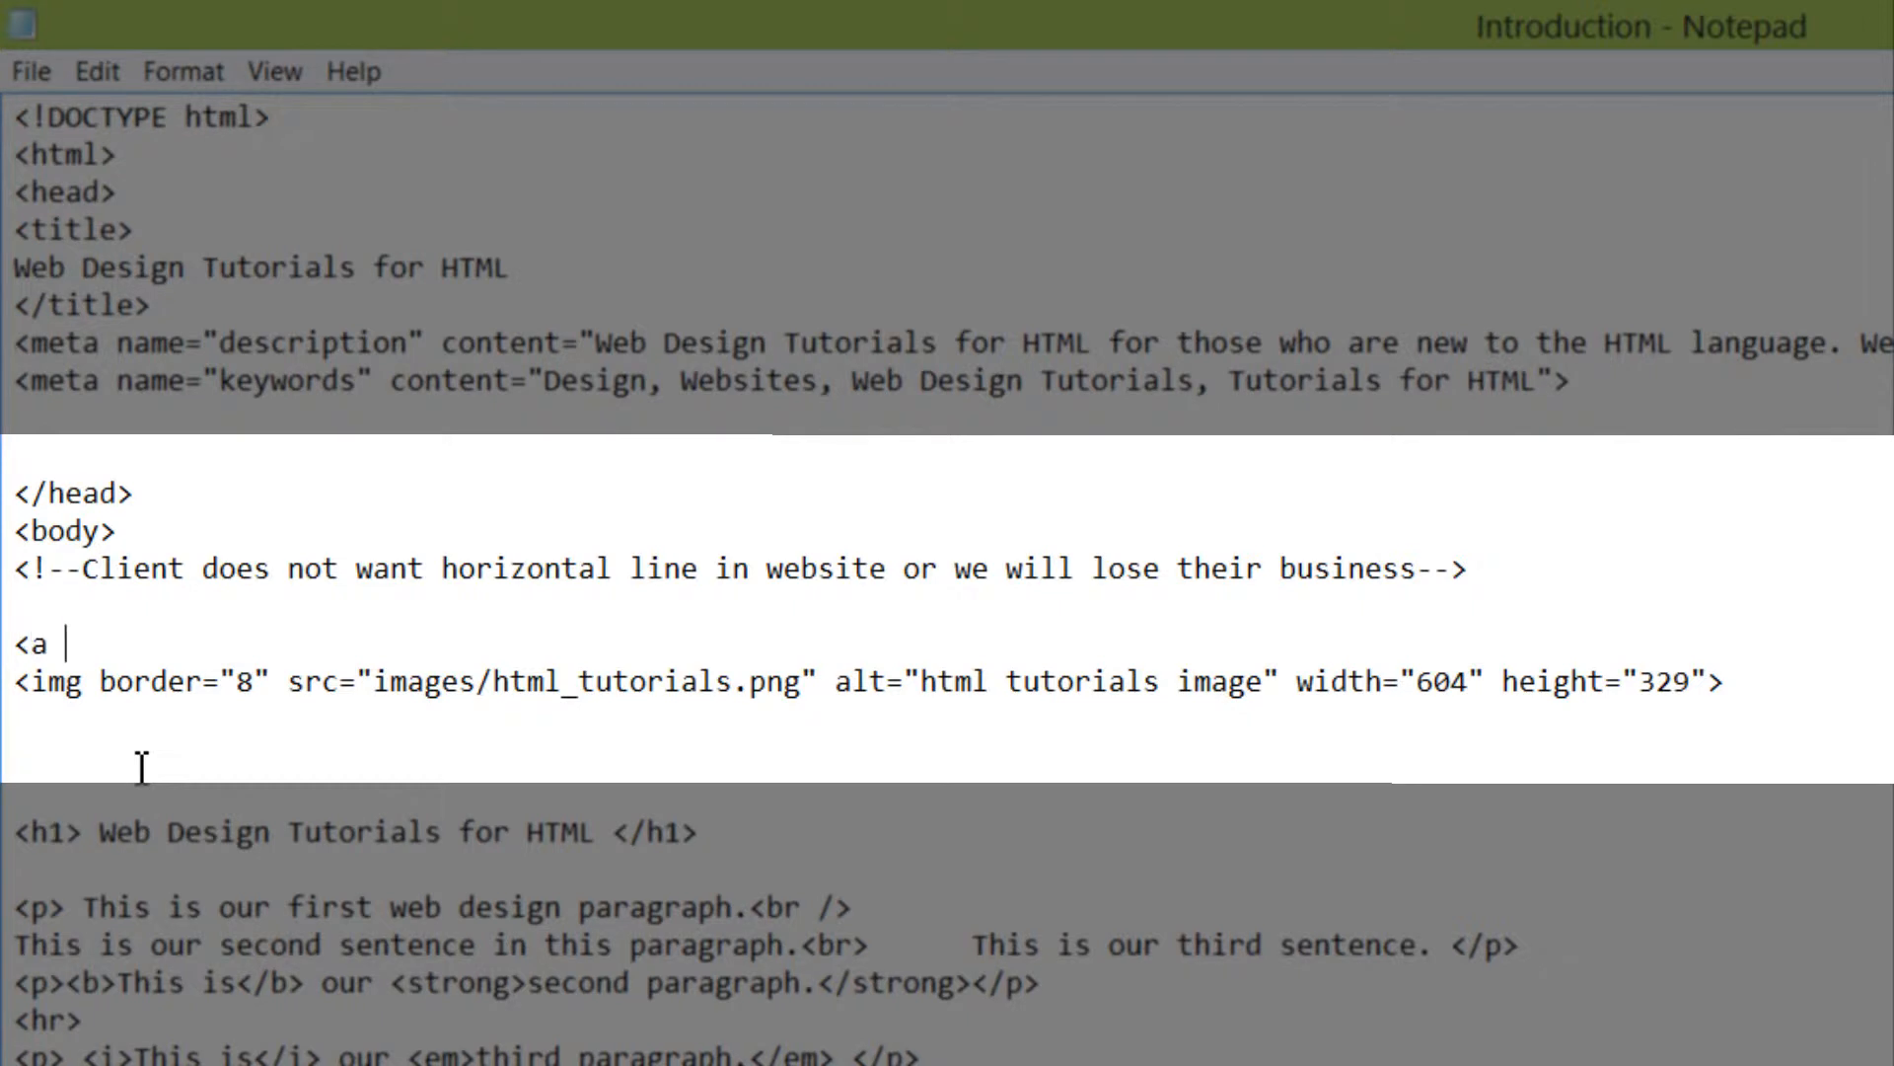
{"action": "type", "text": "href"}
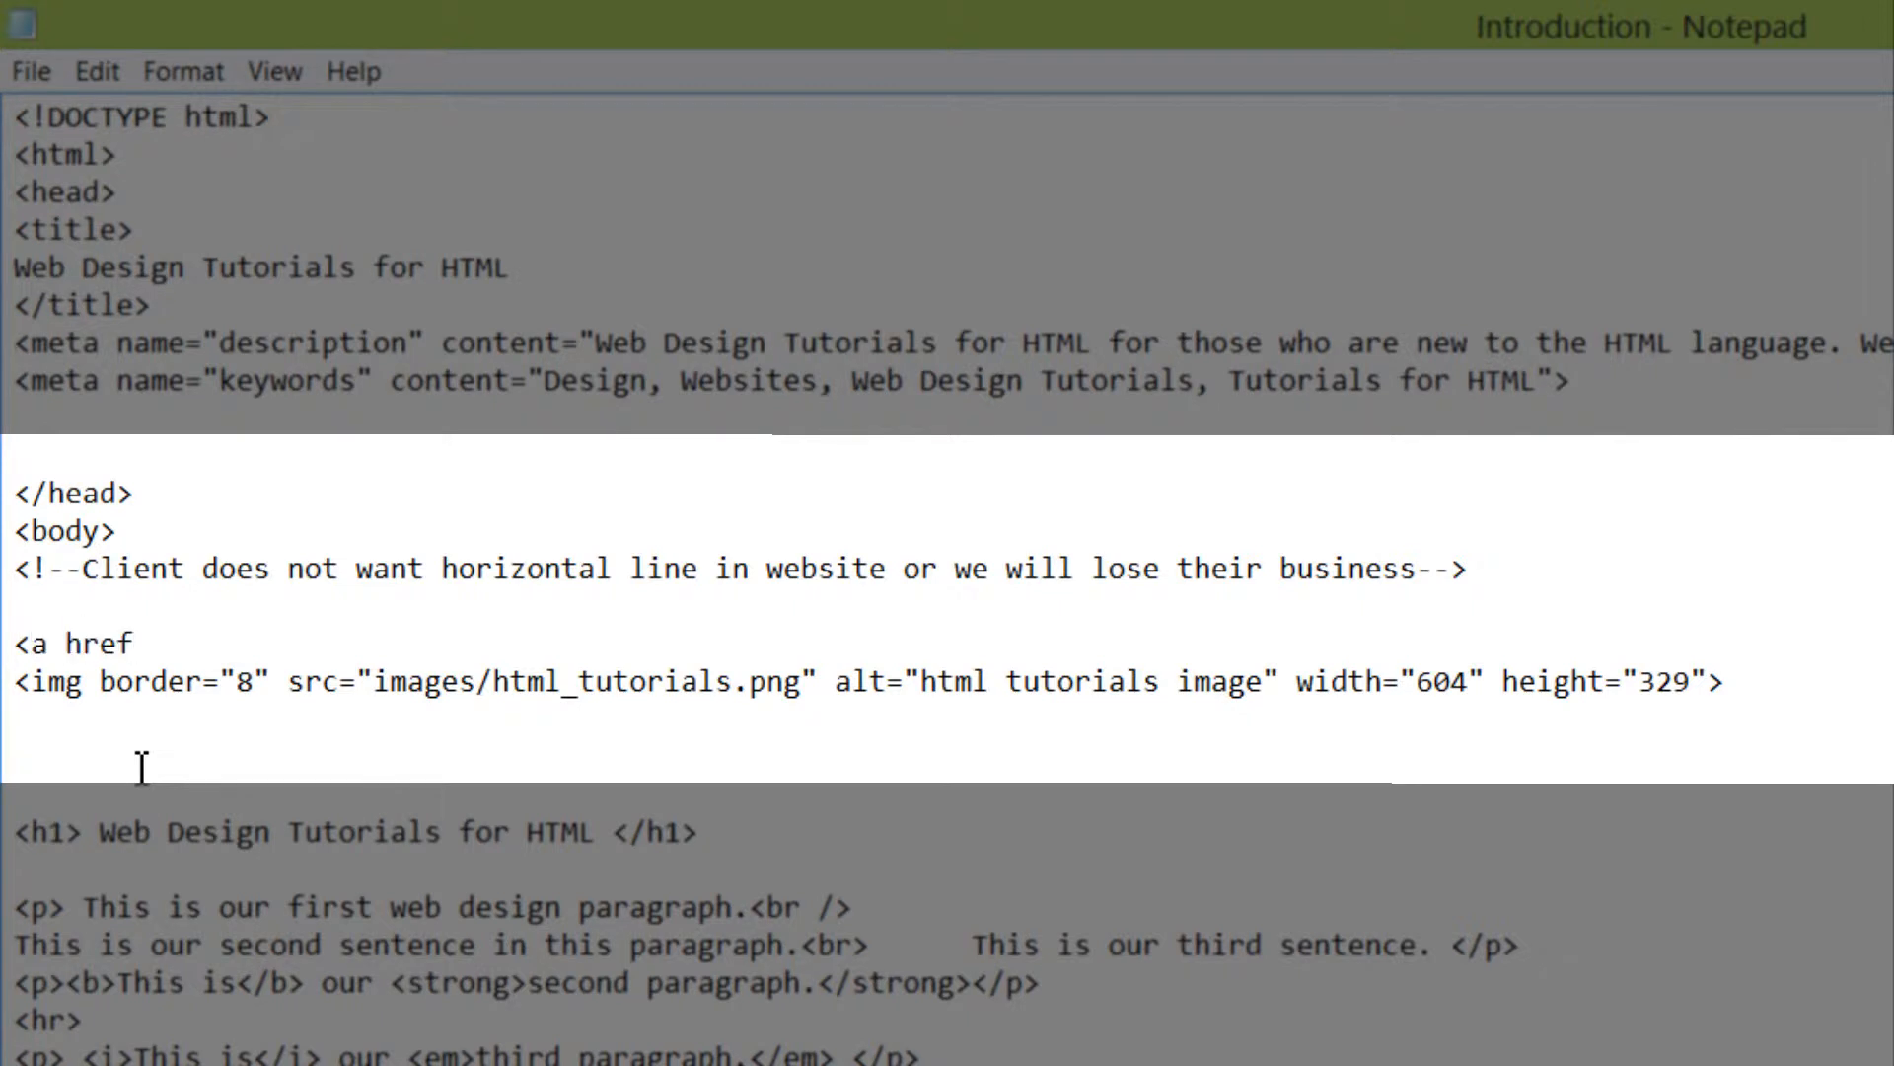
{"action": "type", "text": "=\""}
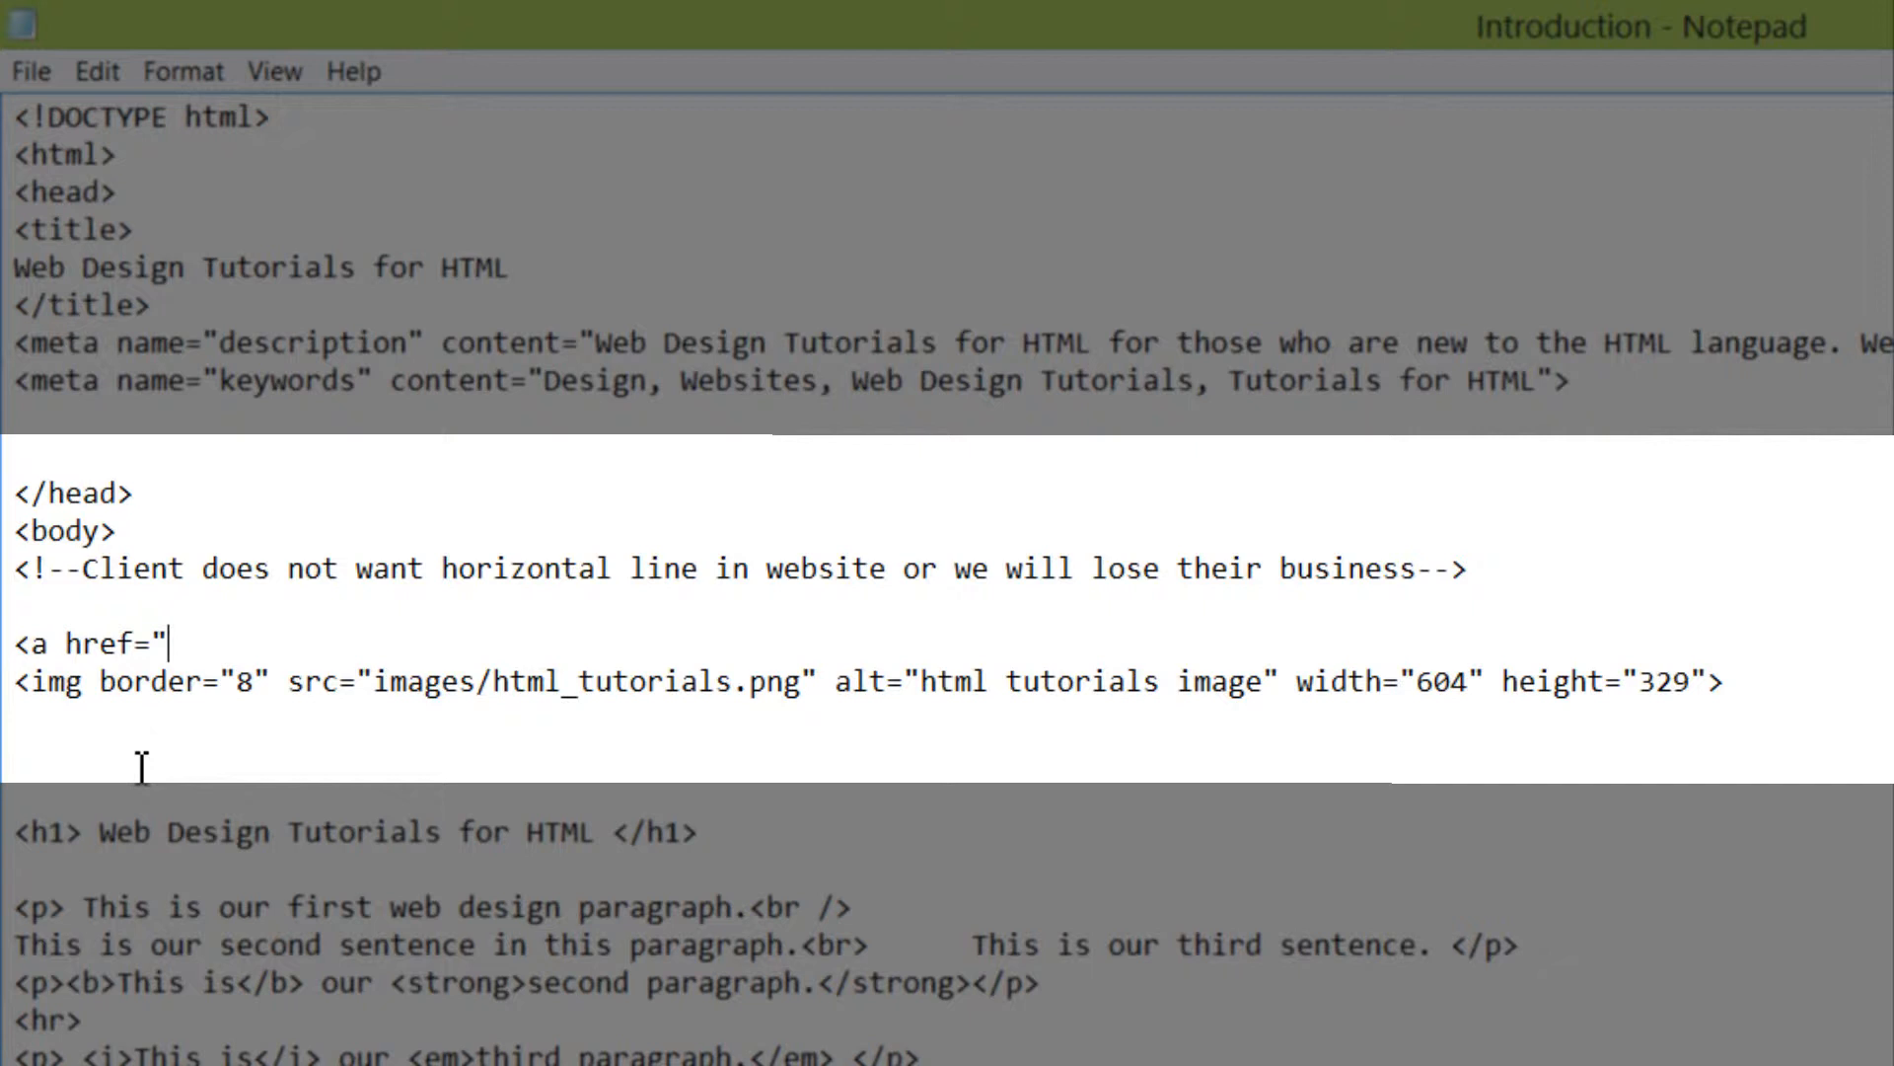
{"action": "type", "text": "htt"}
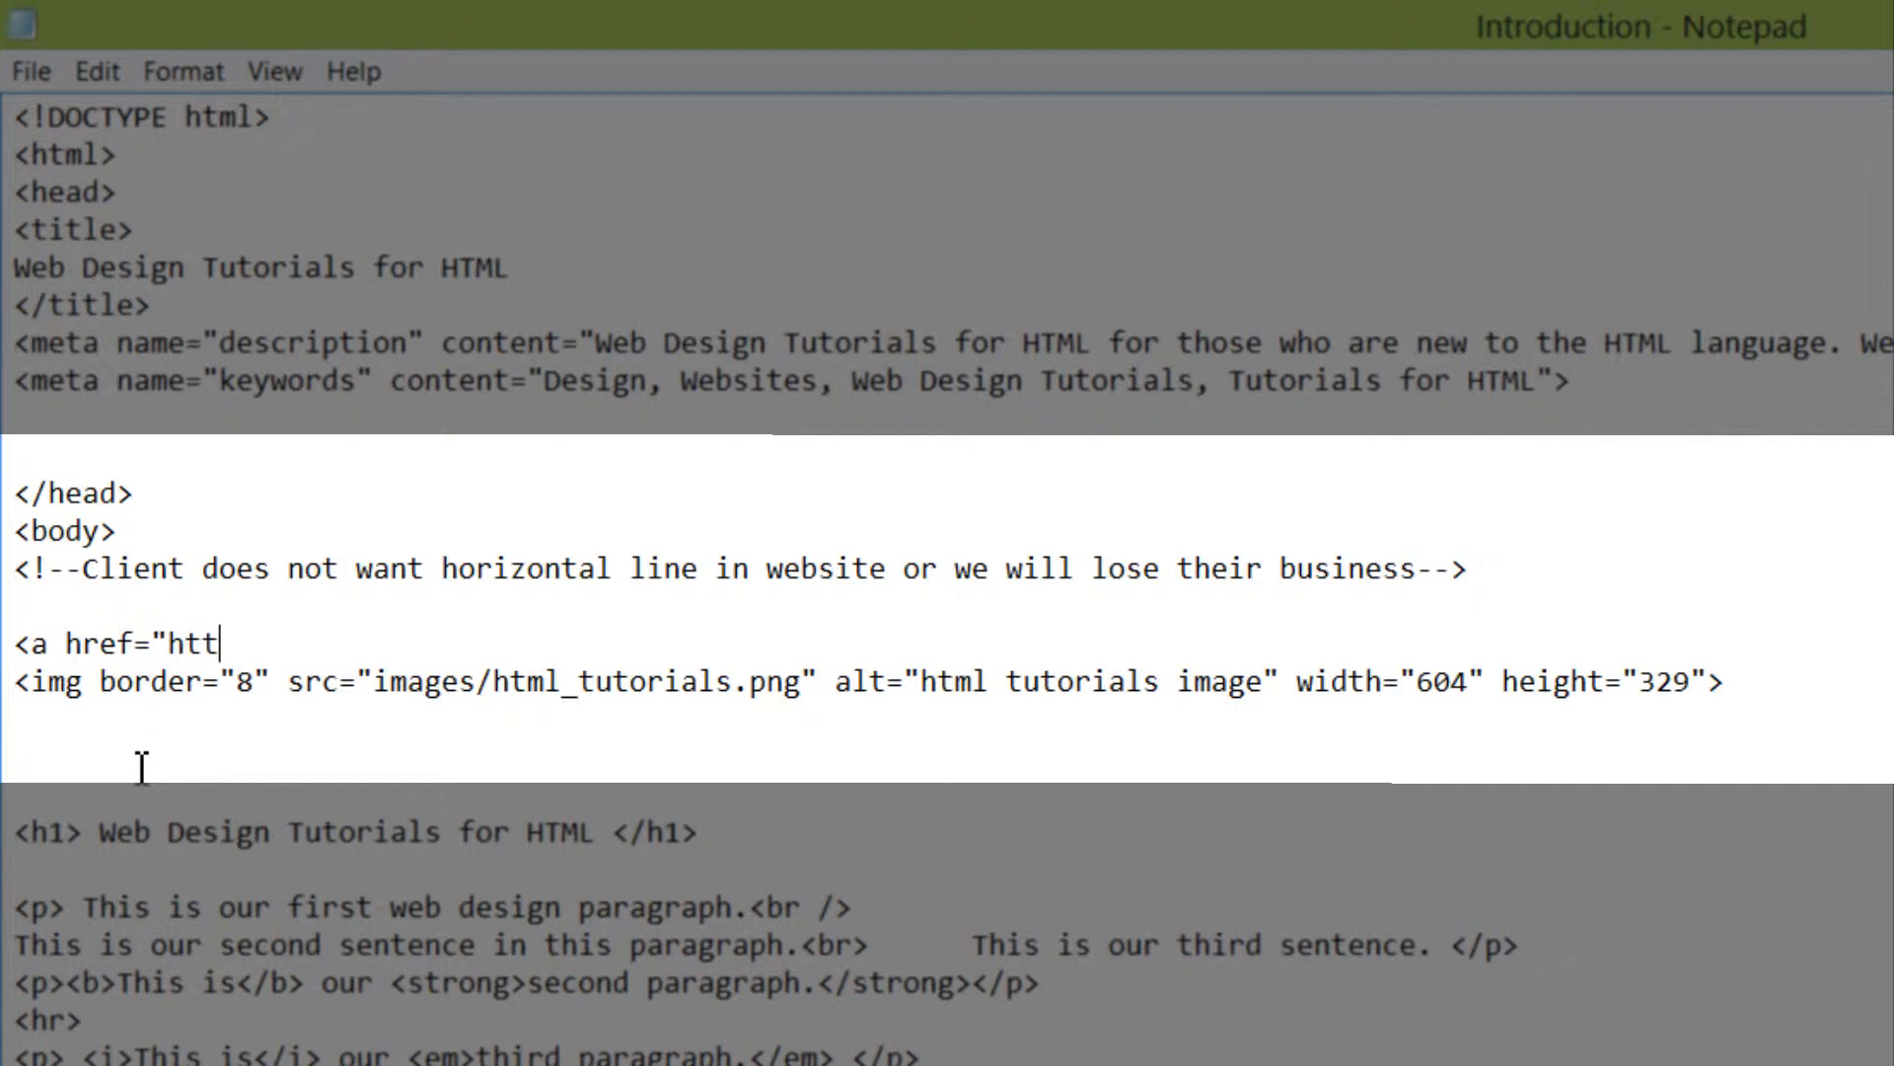
{"action": "type", "text": "p://w"}
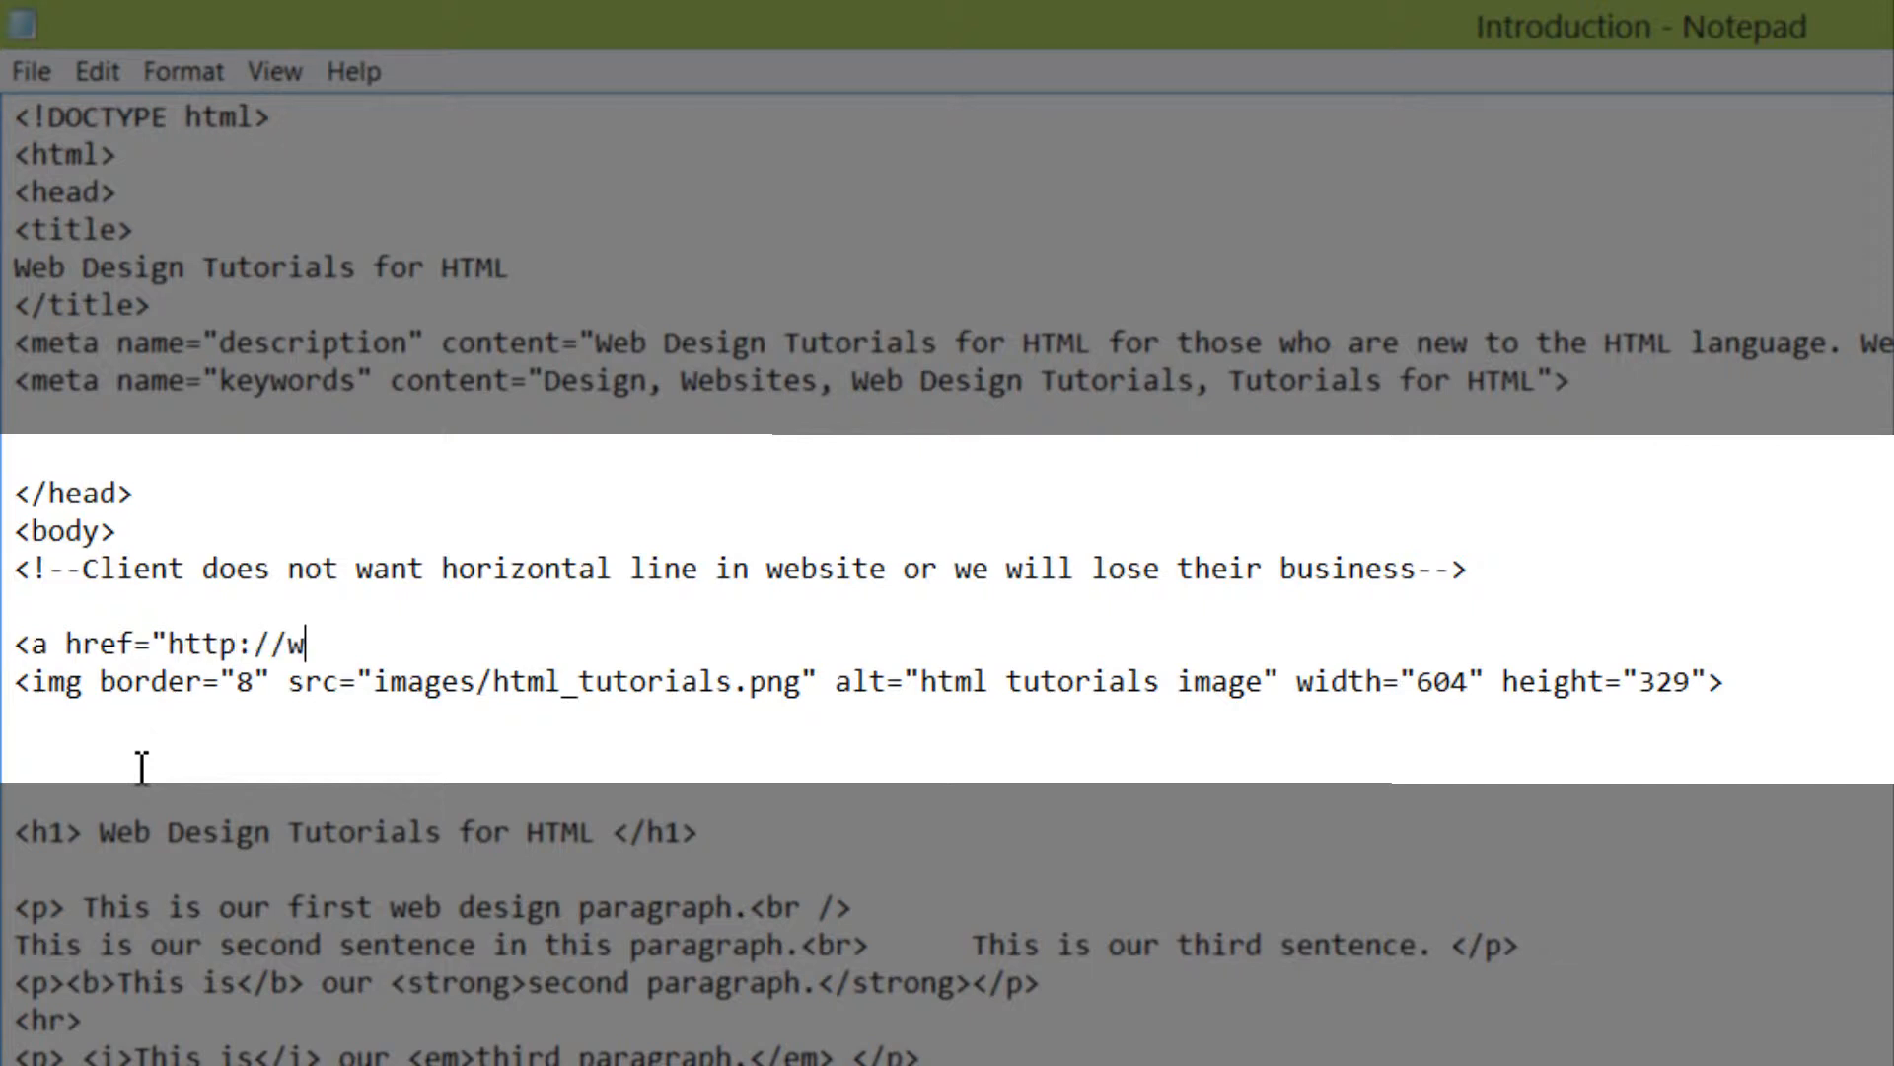
{"action": "type", "text": "ww."}
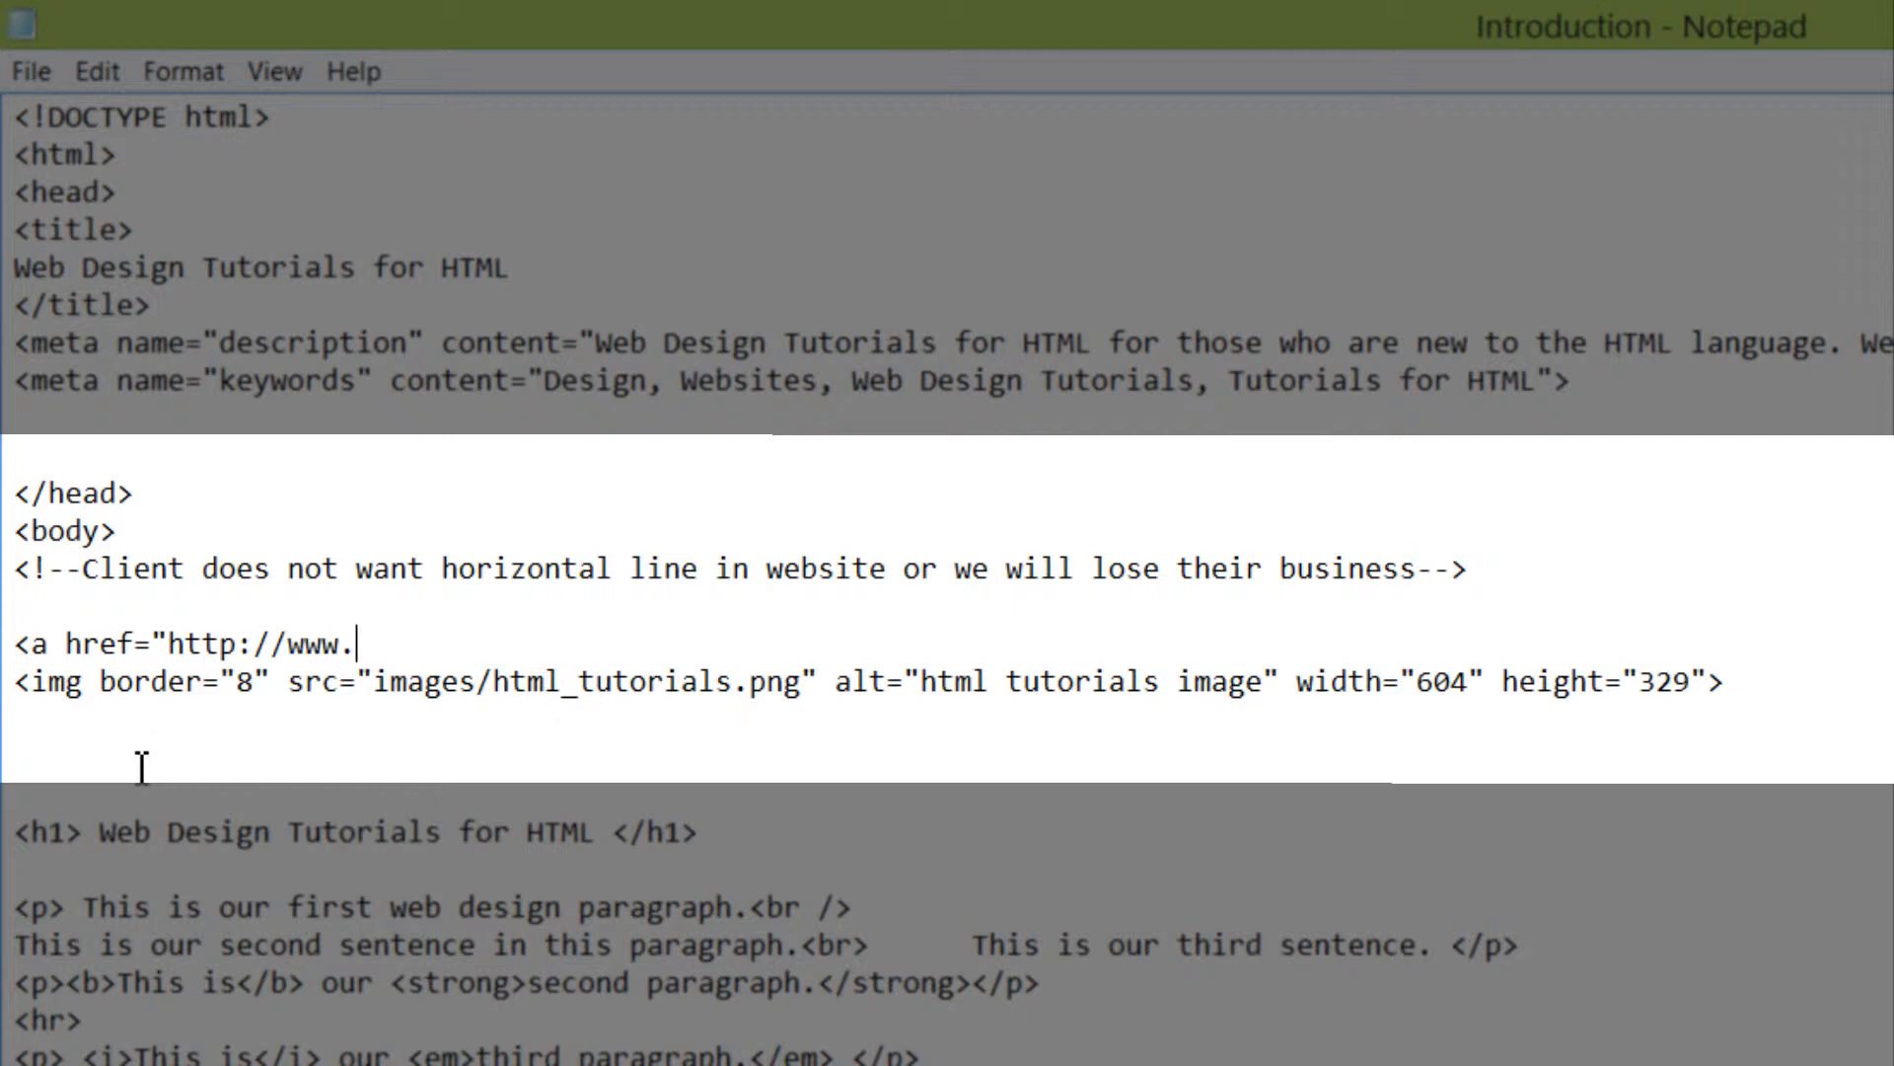
{"action": "type", "text": "youtube.com"}
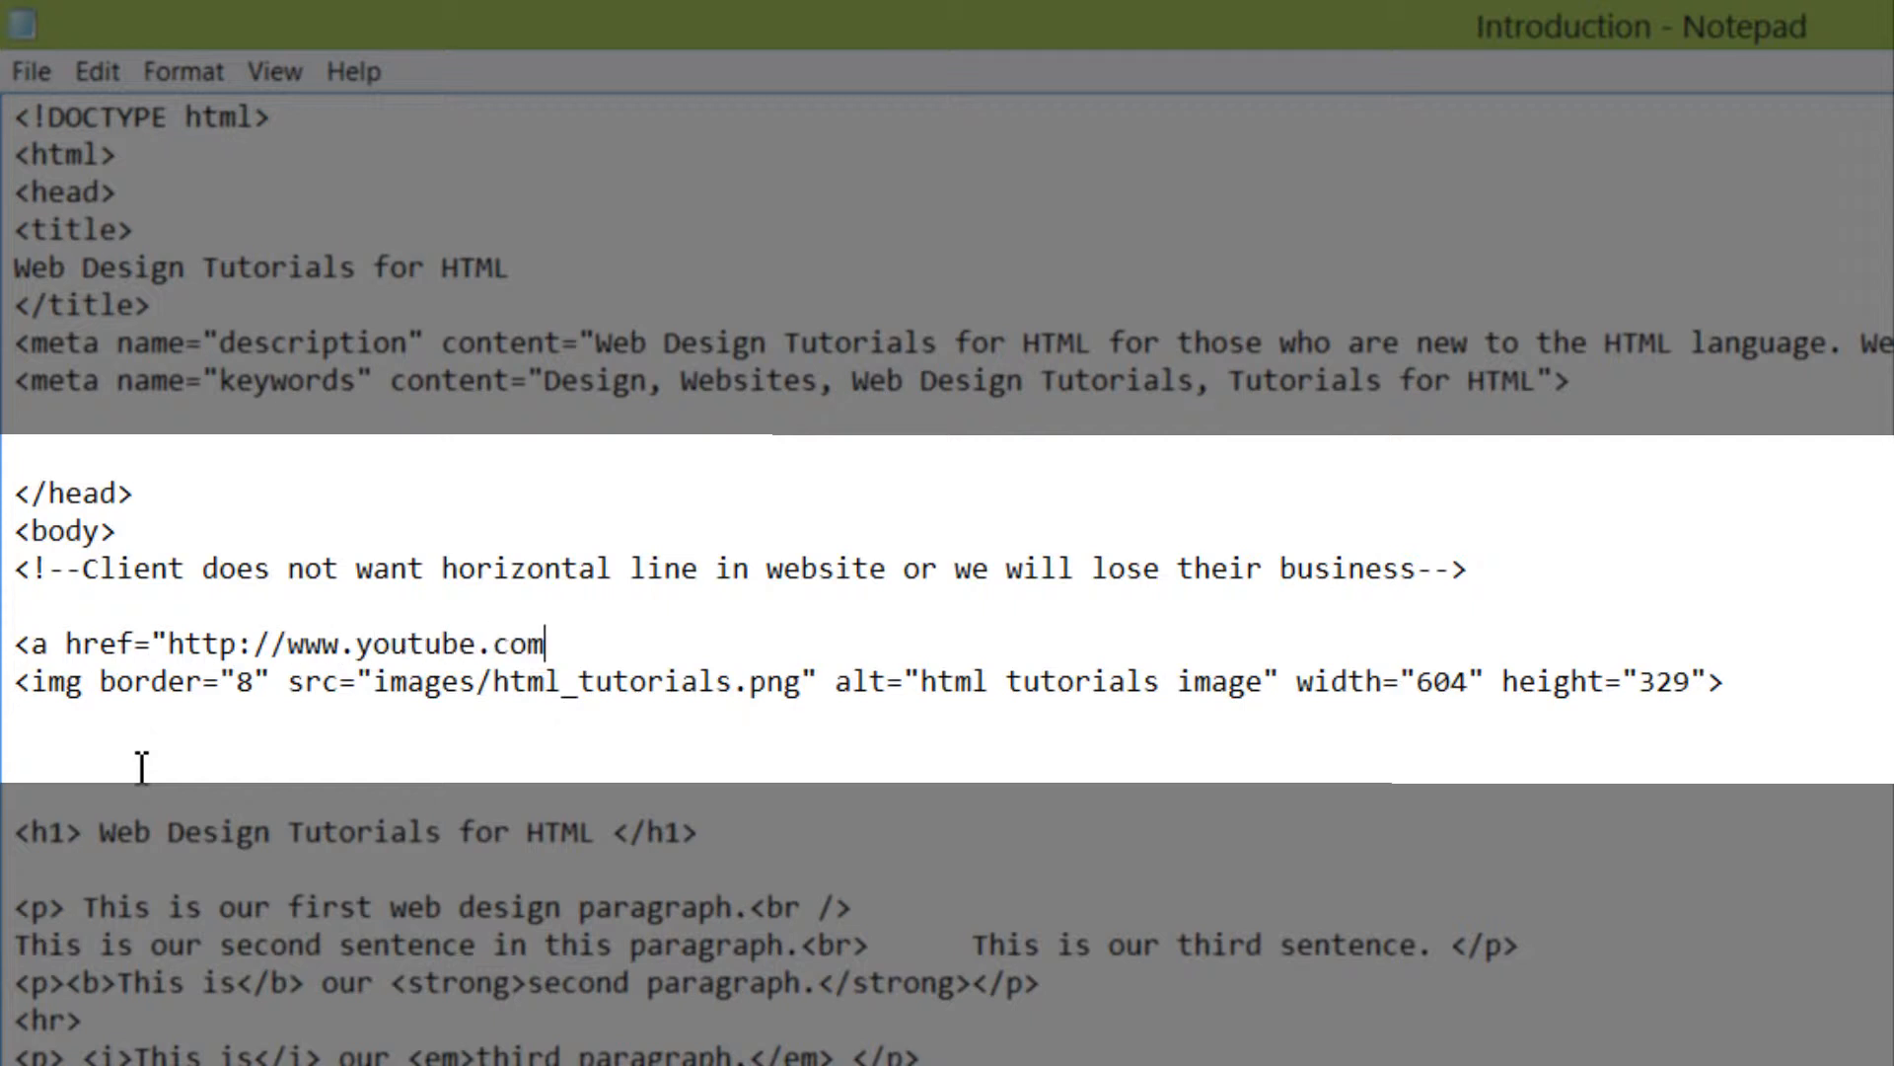
{"action": "type", "text": "/xaratemplate"}
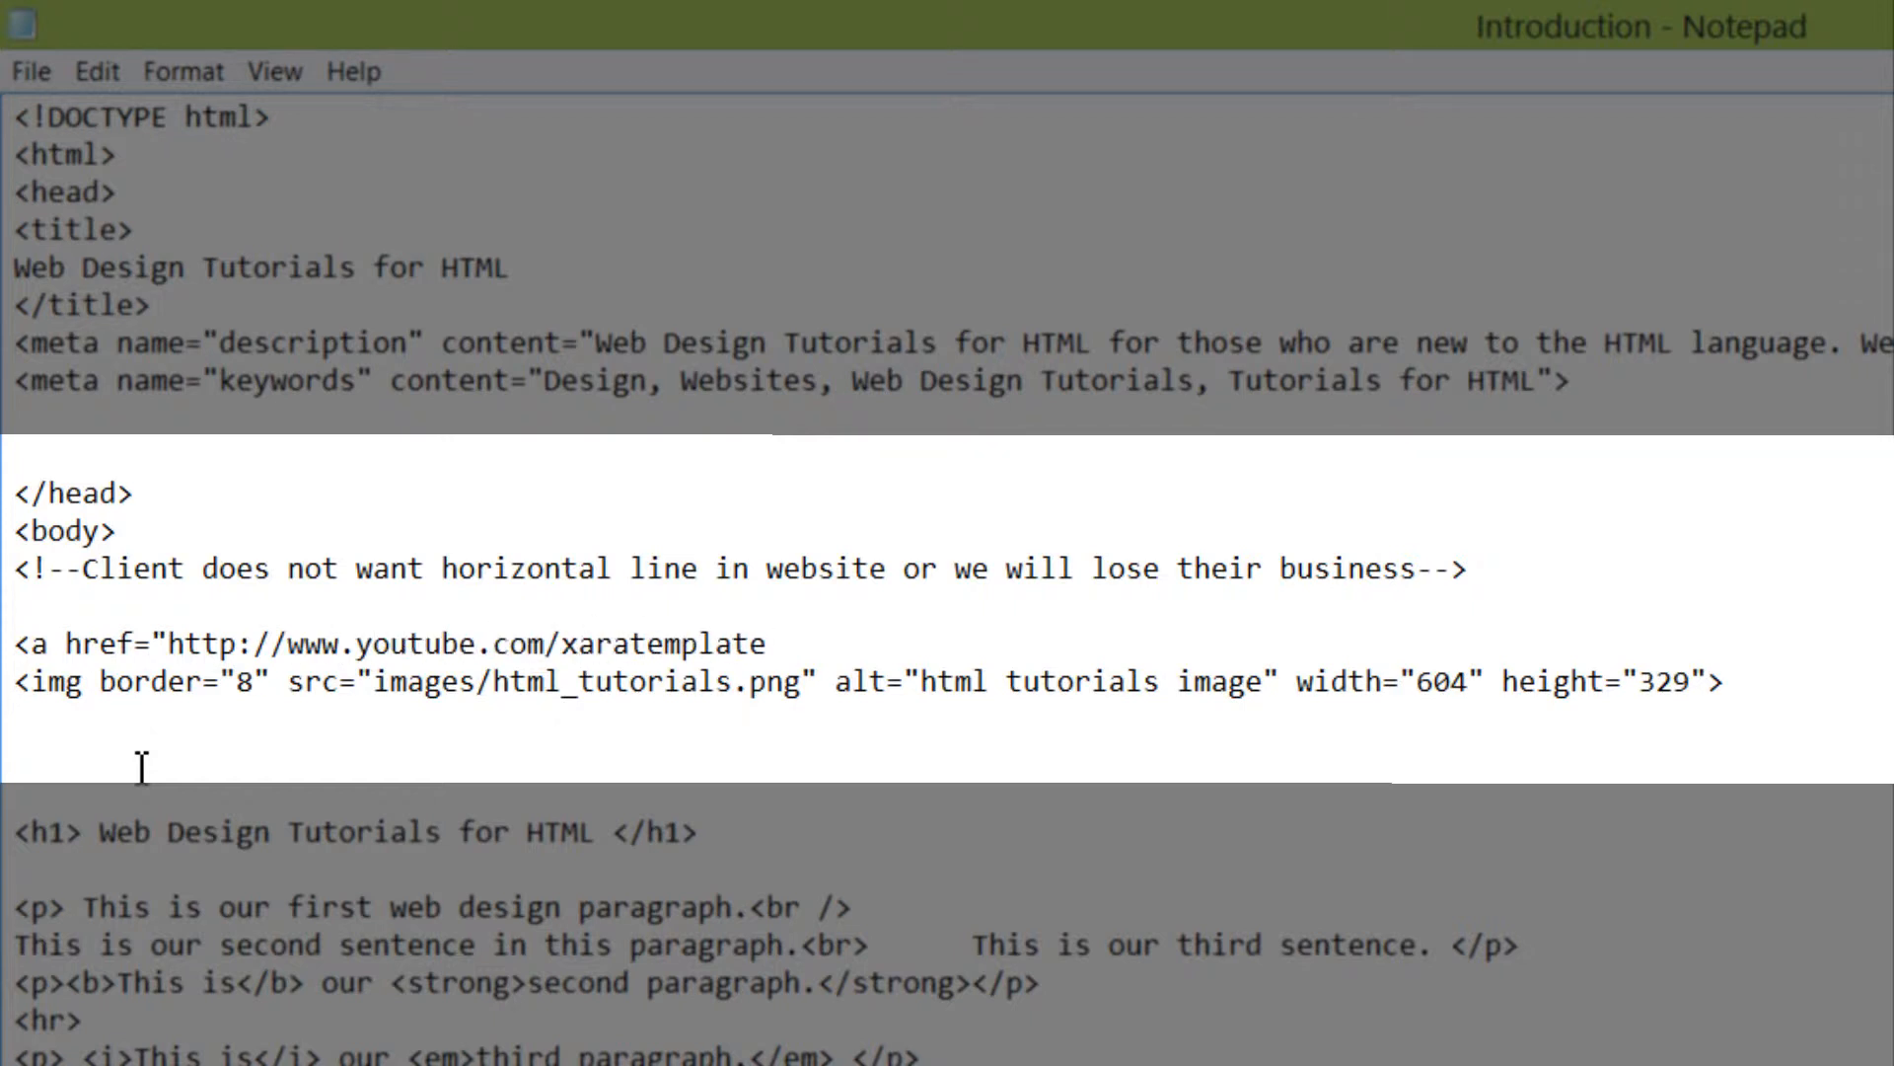
{"action": "type", "text": "\""}
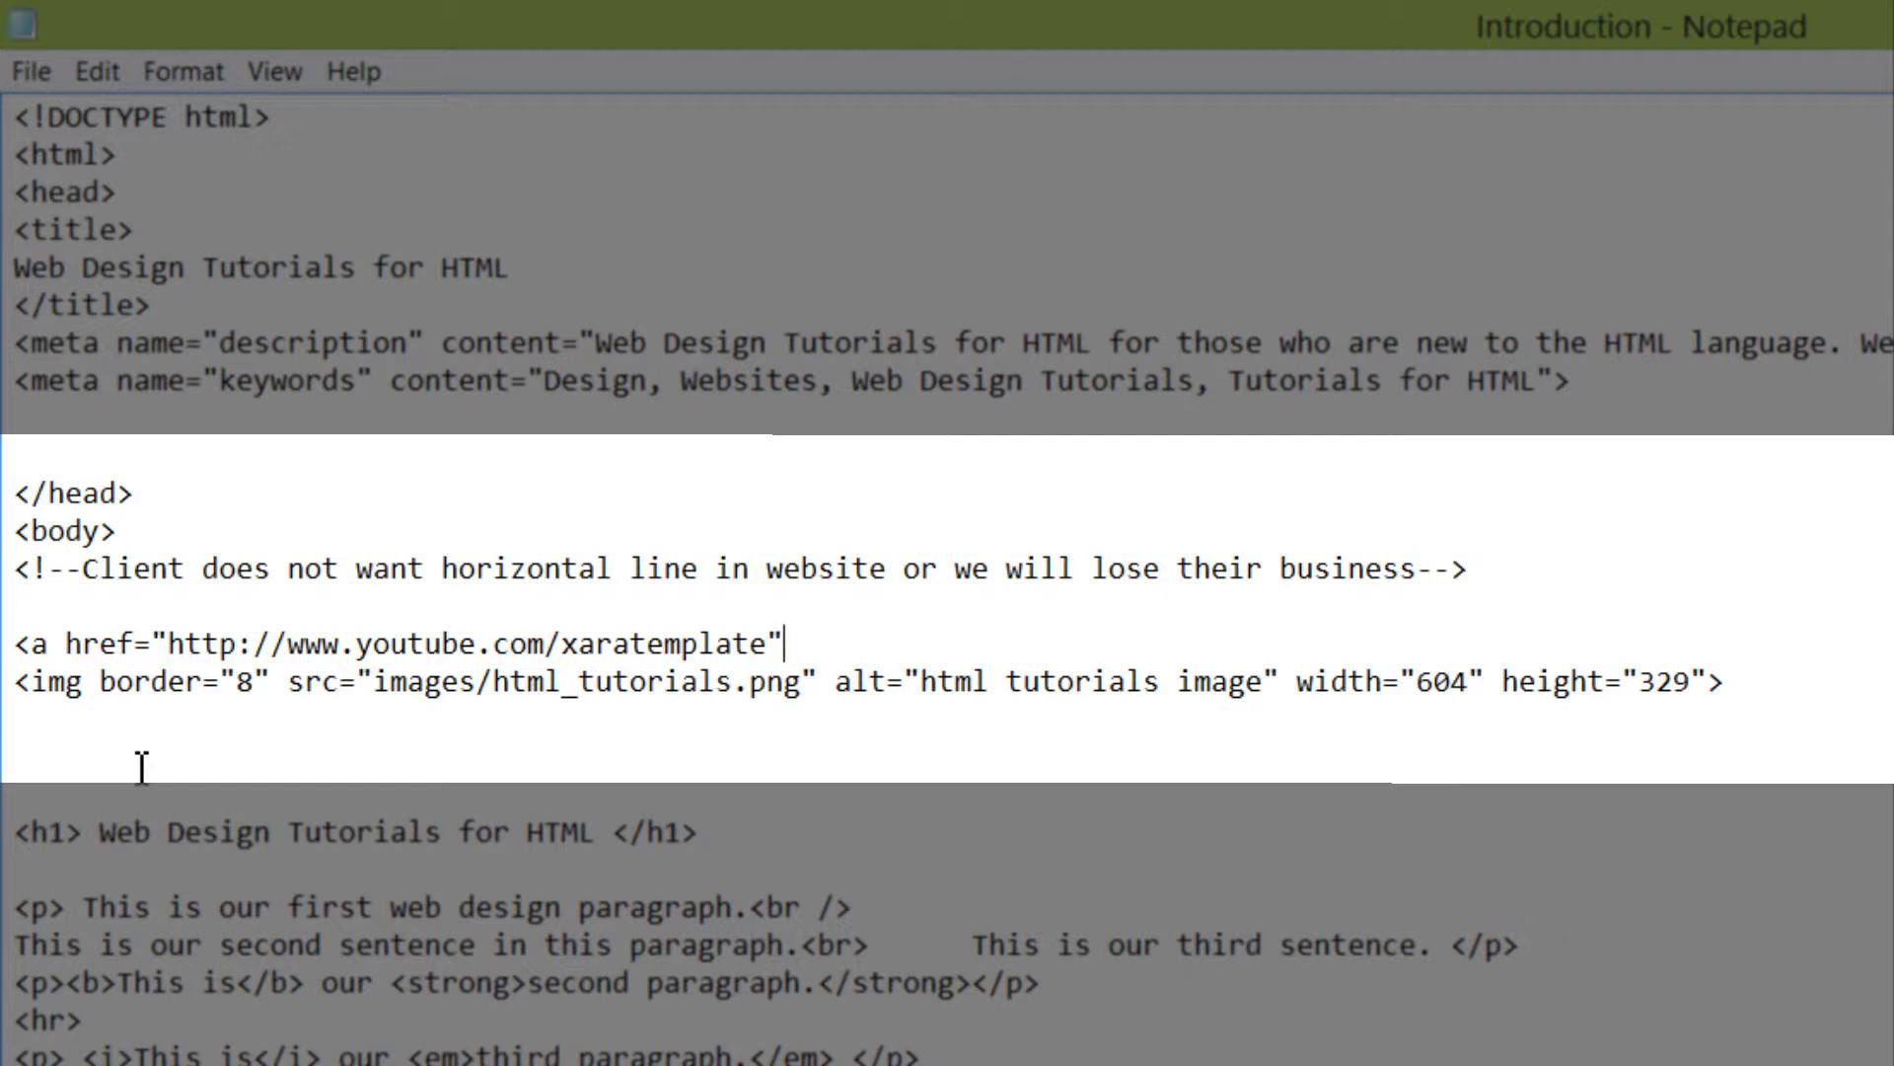
{"action": "type", "text": ">"}
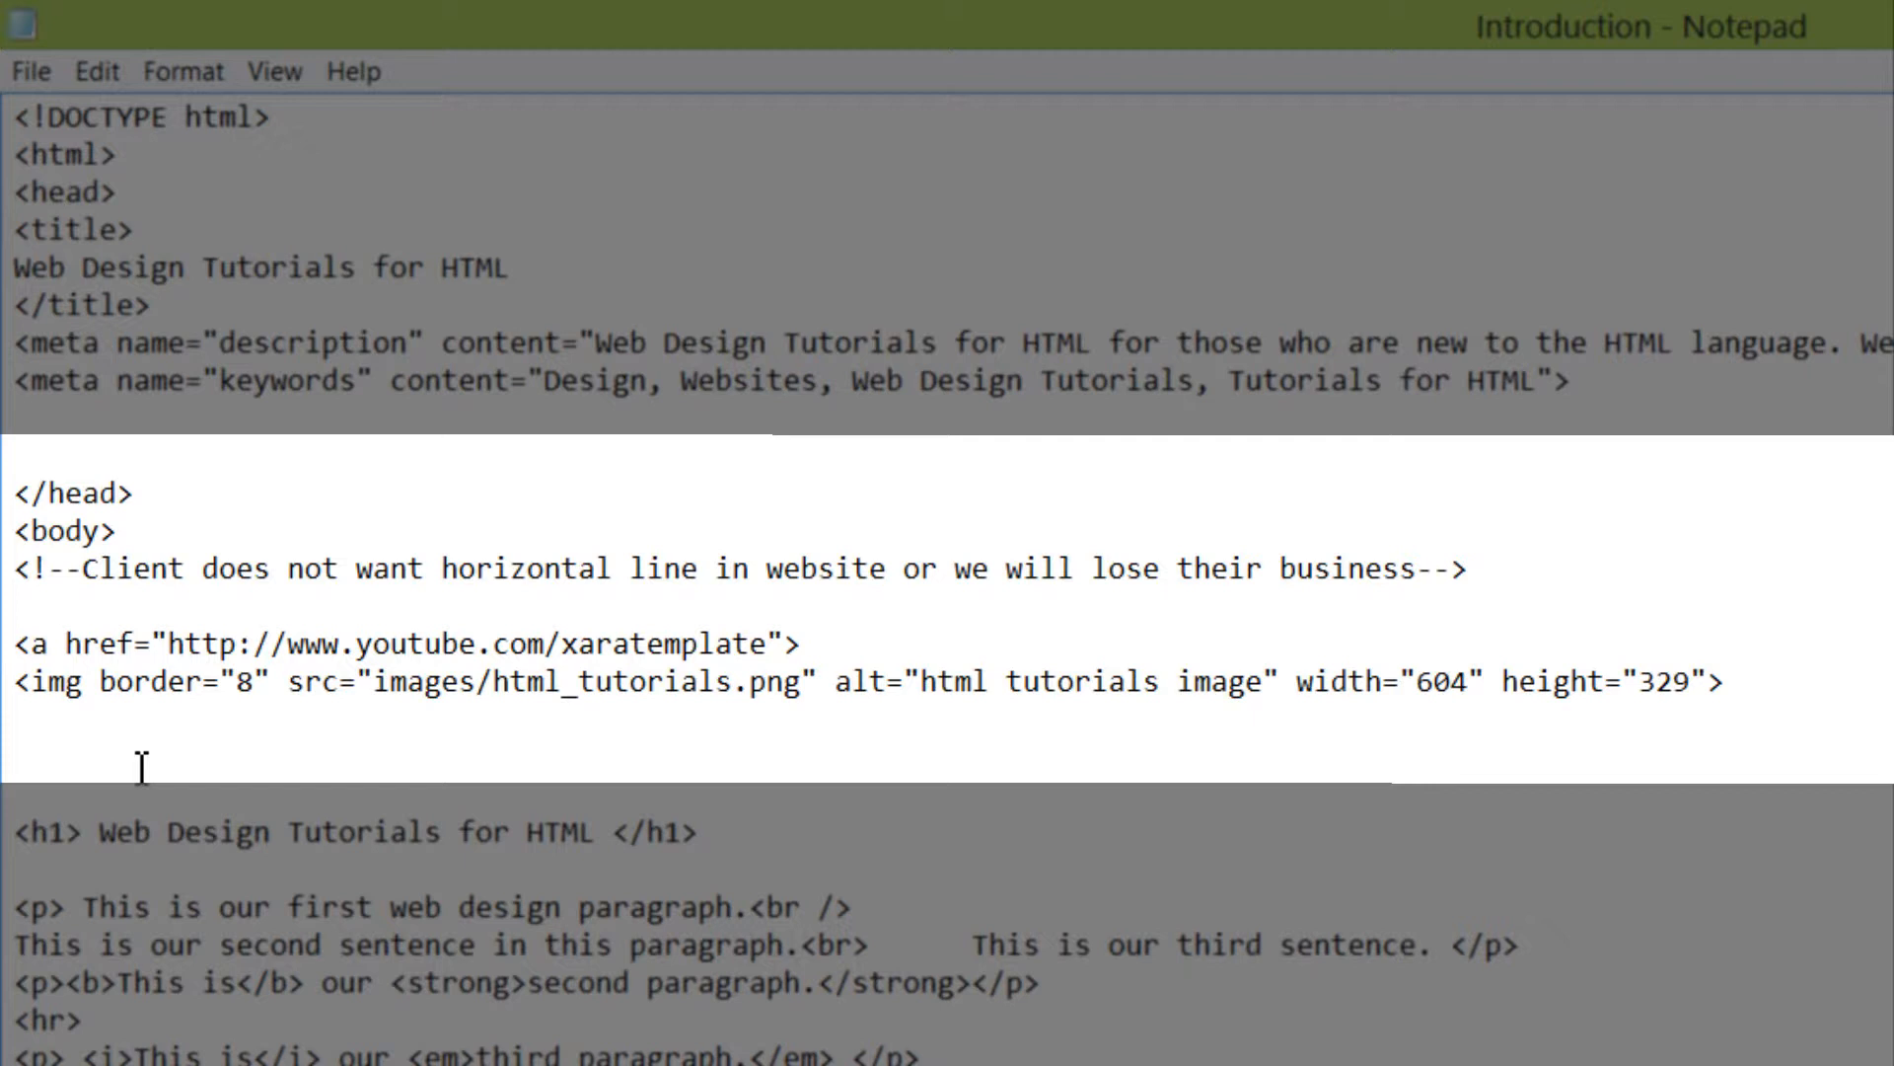
- Write the closing </a> on the blank line below the img tag
{"action": "left_click", "coordinate": [807, 642]}
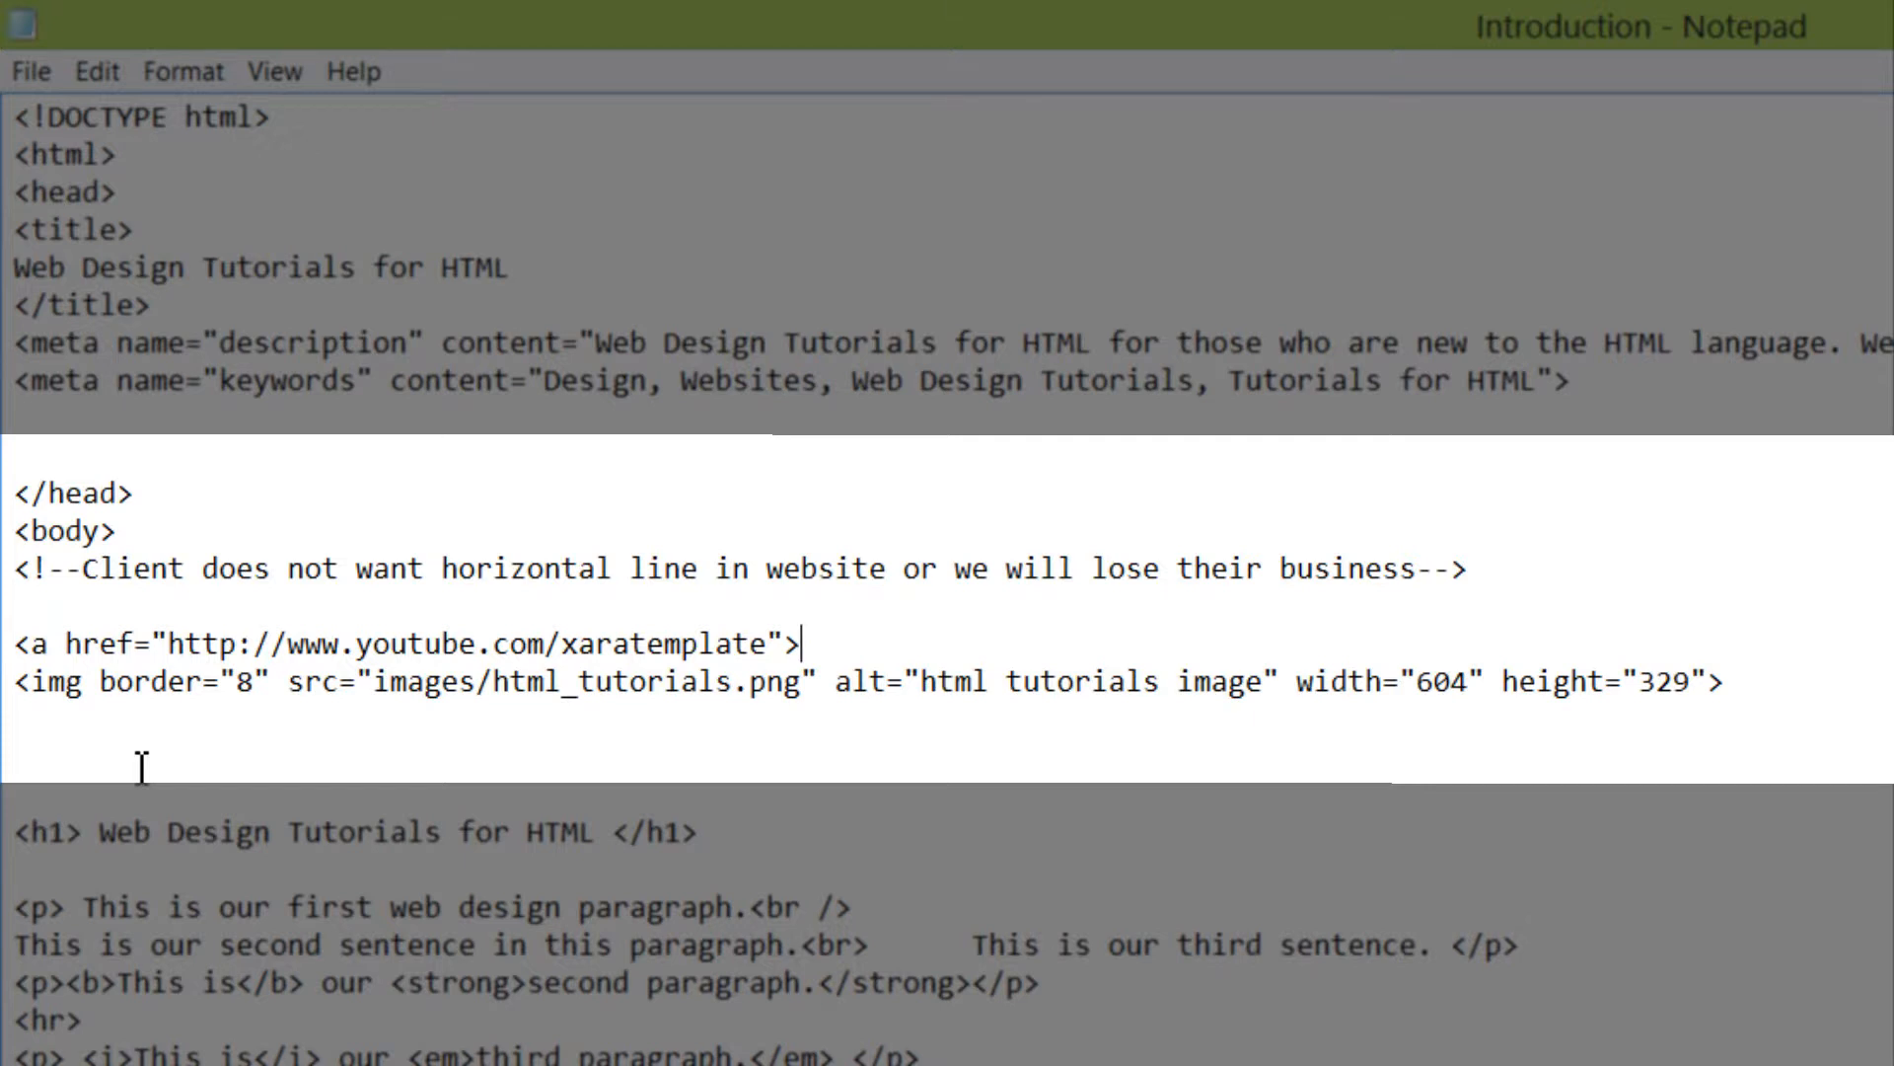
{"action": "left_click", "coordinate": [18, 755]}
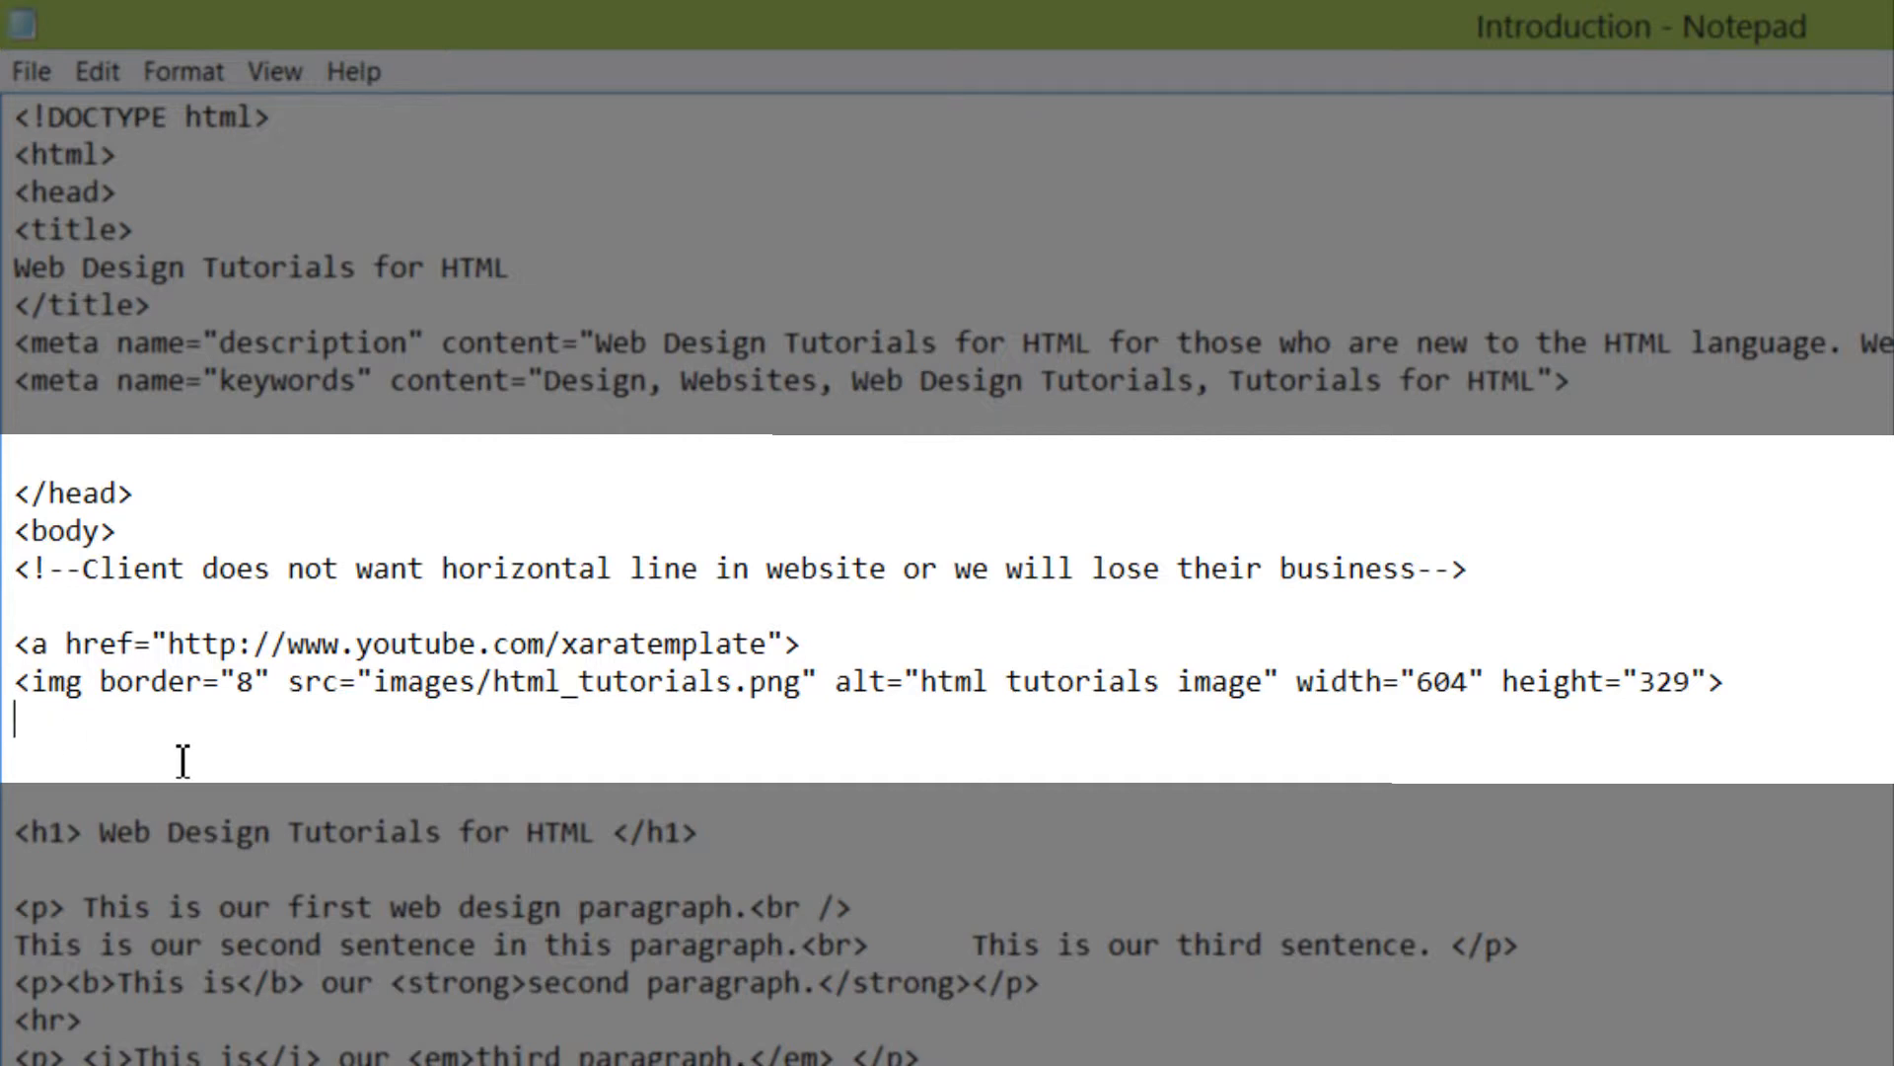
{"action": "type", "text": "</a>"}
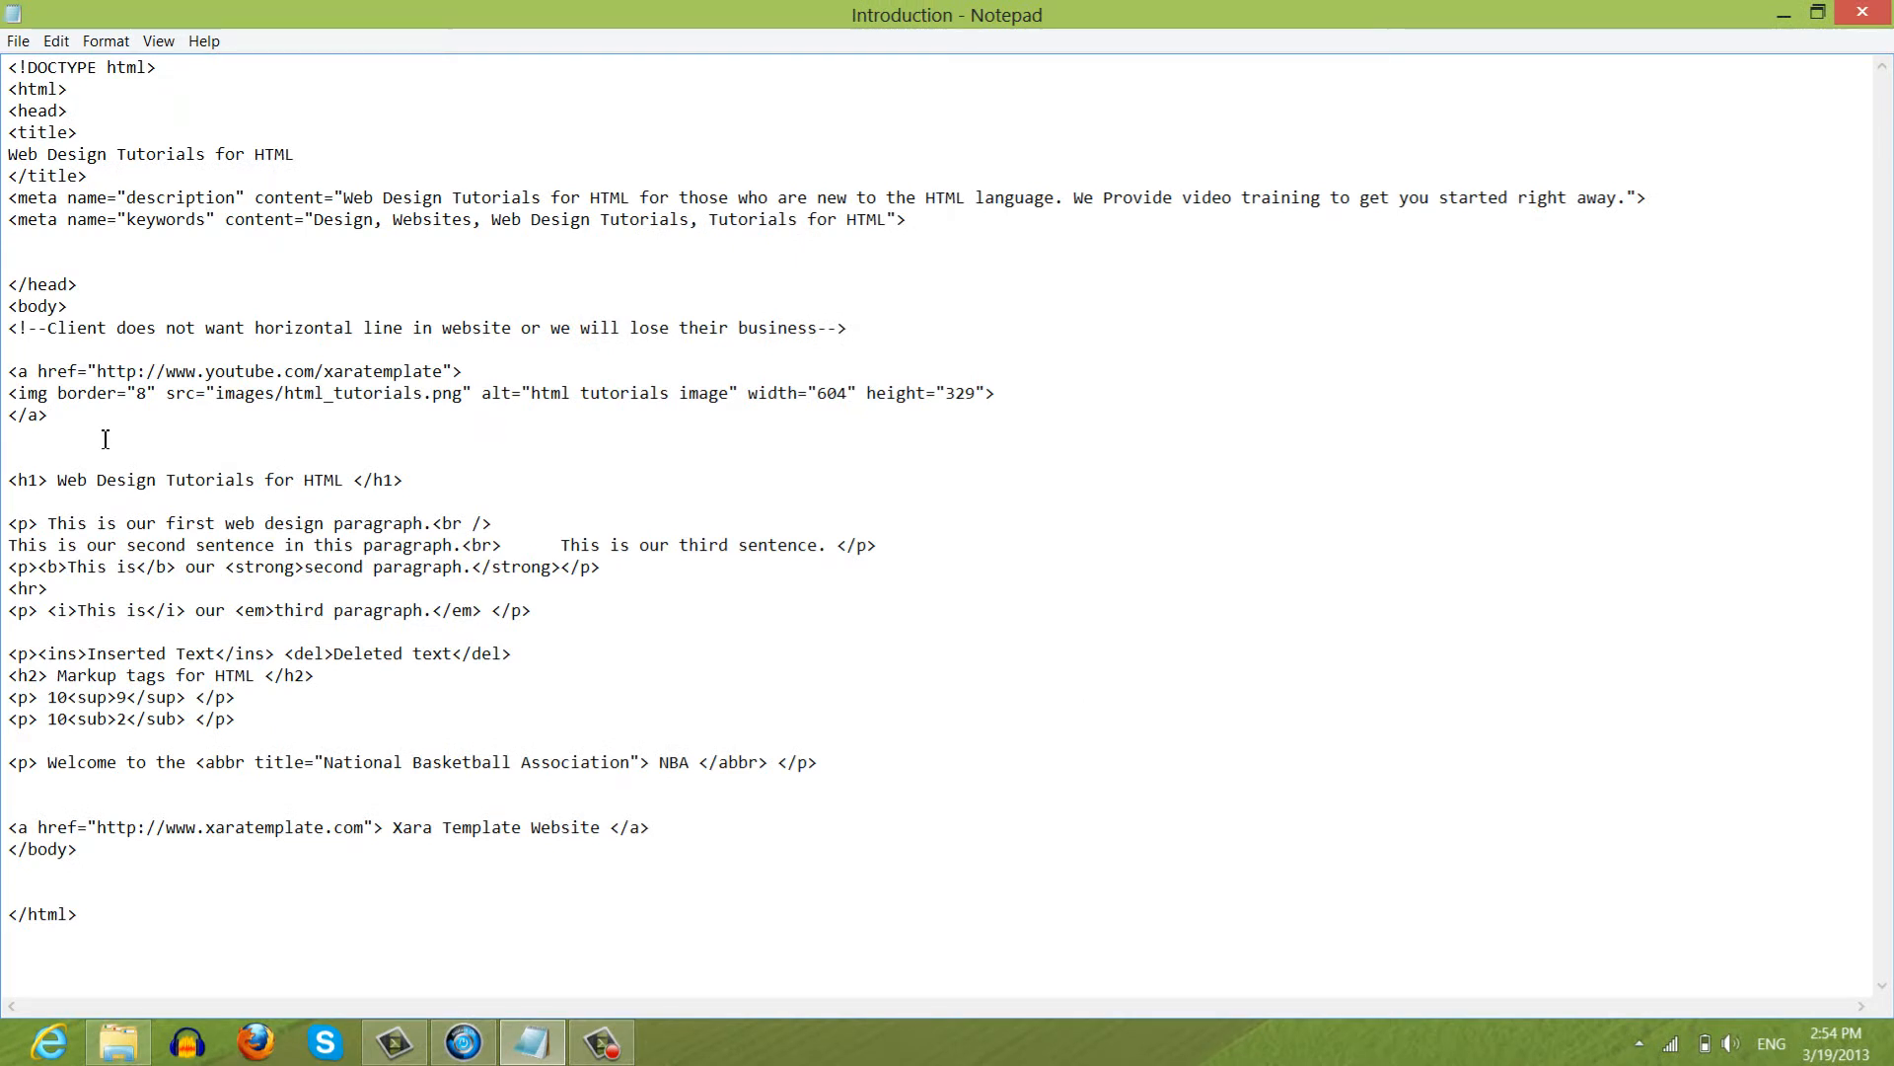
- Save the edited Introduction page with Ctrl+S
{"action": "key", "text": "ctrl+s"}
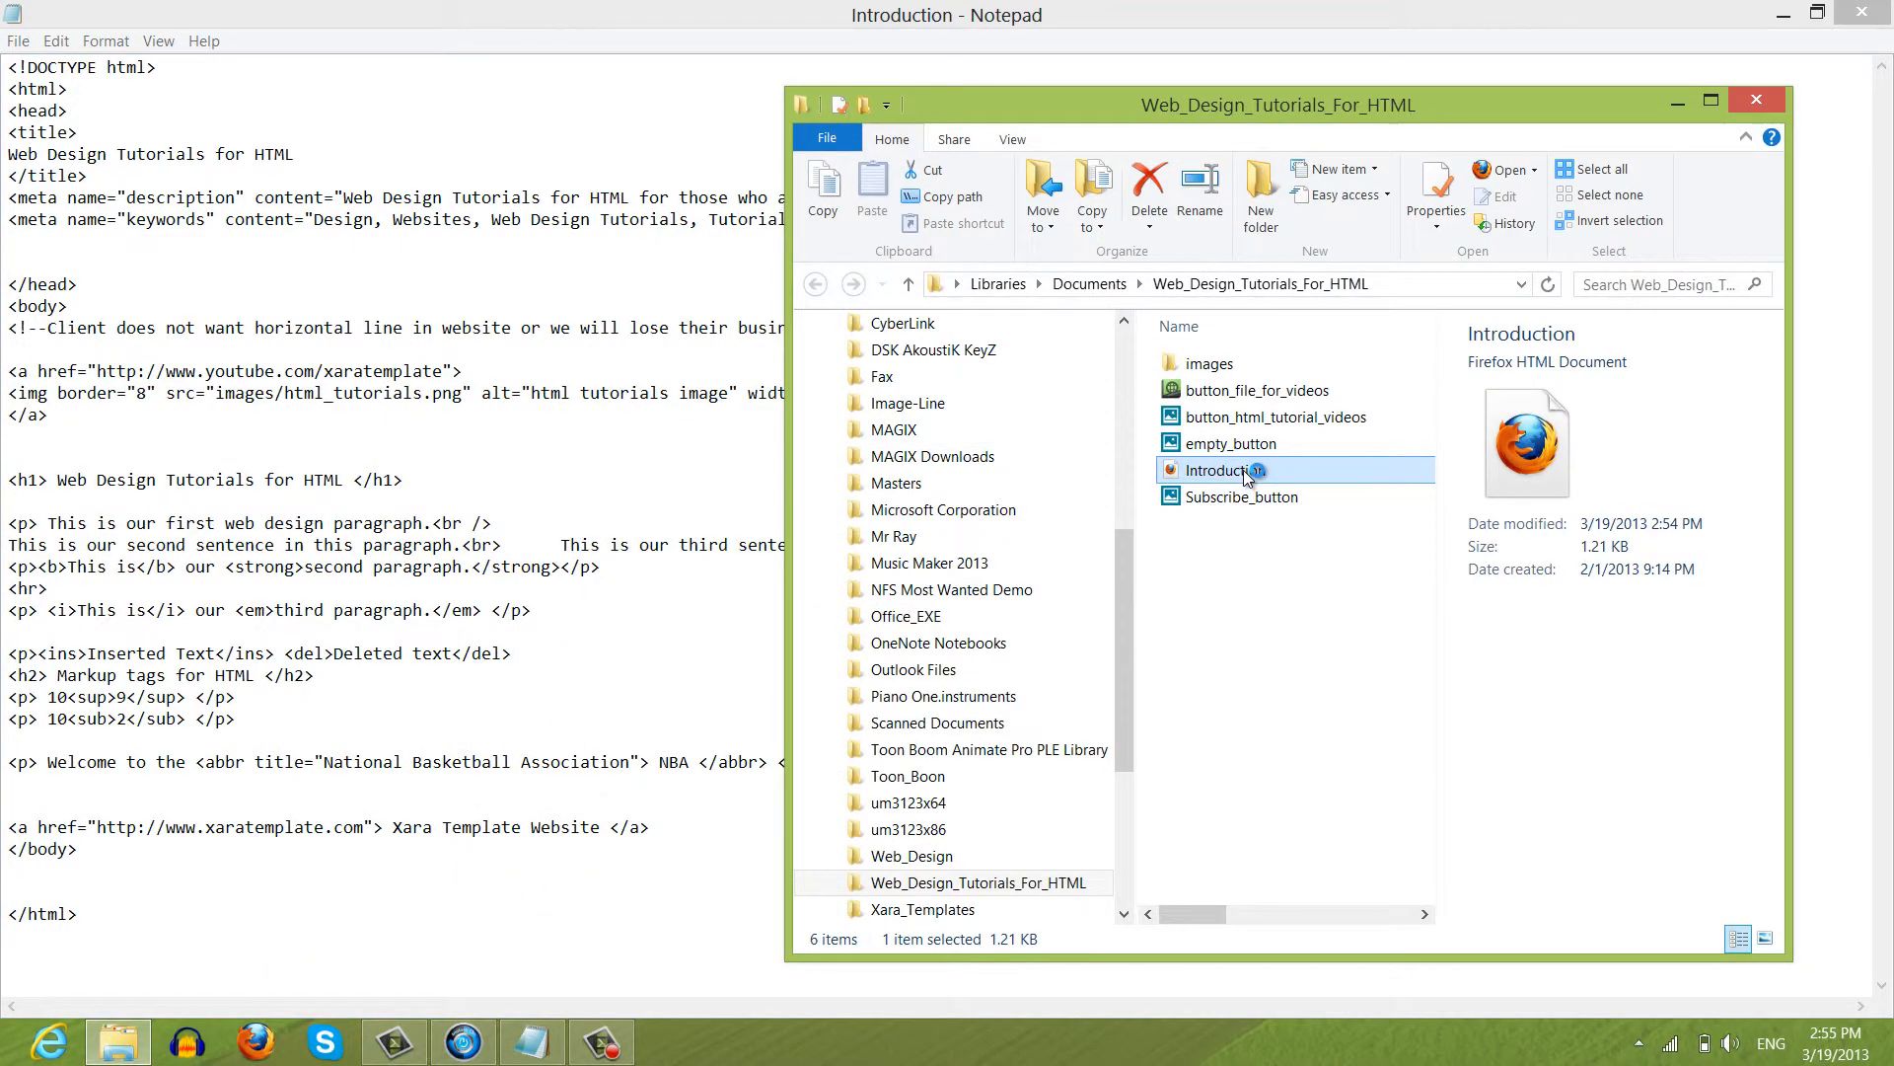
- Open Introduction.htm in Firefox to preview the linked bordered banner image
{"action": "double_click", "coordinate": [1217, 470]}
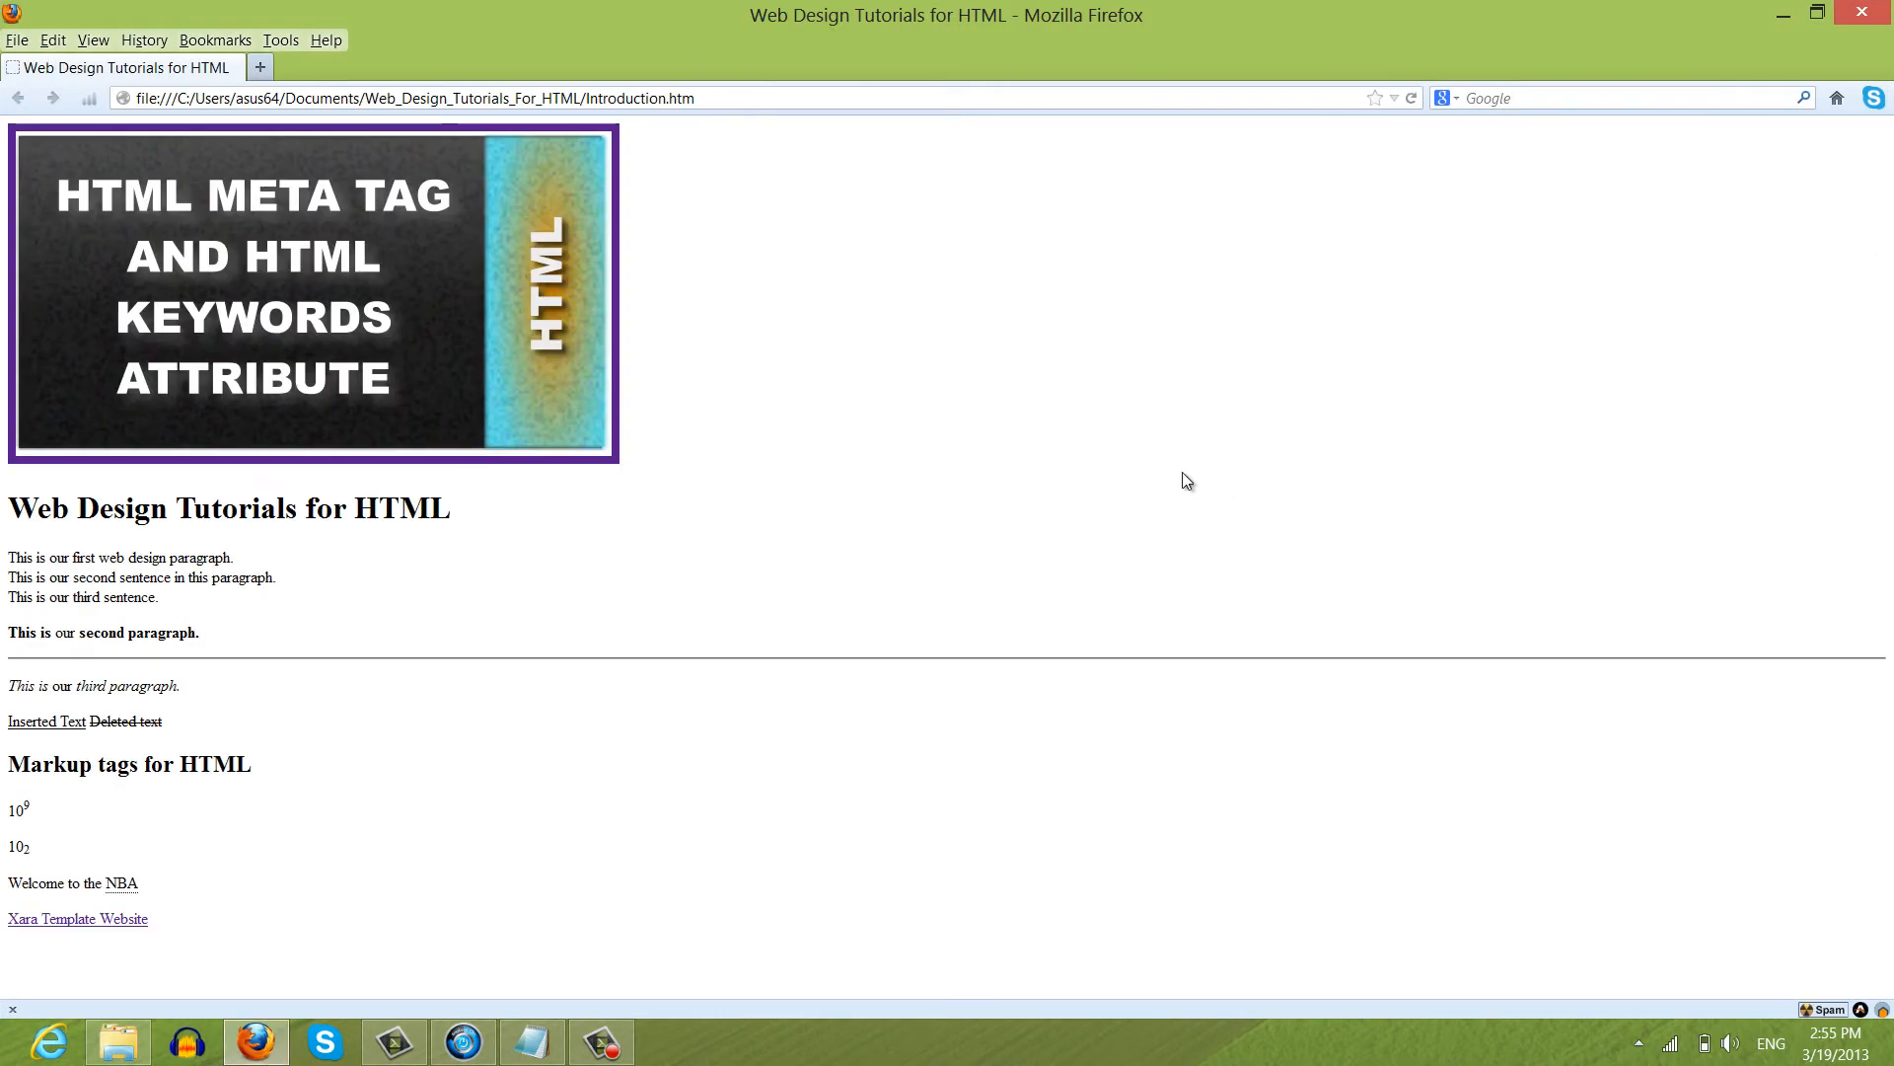
{"action": "mouse_move", "coordinate": [451, 267]}
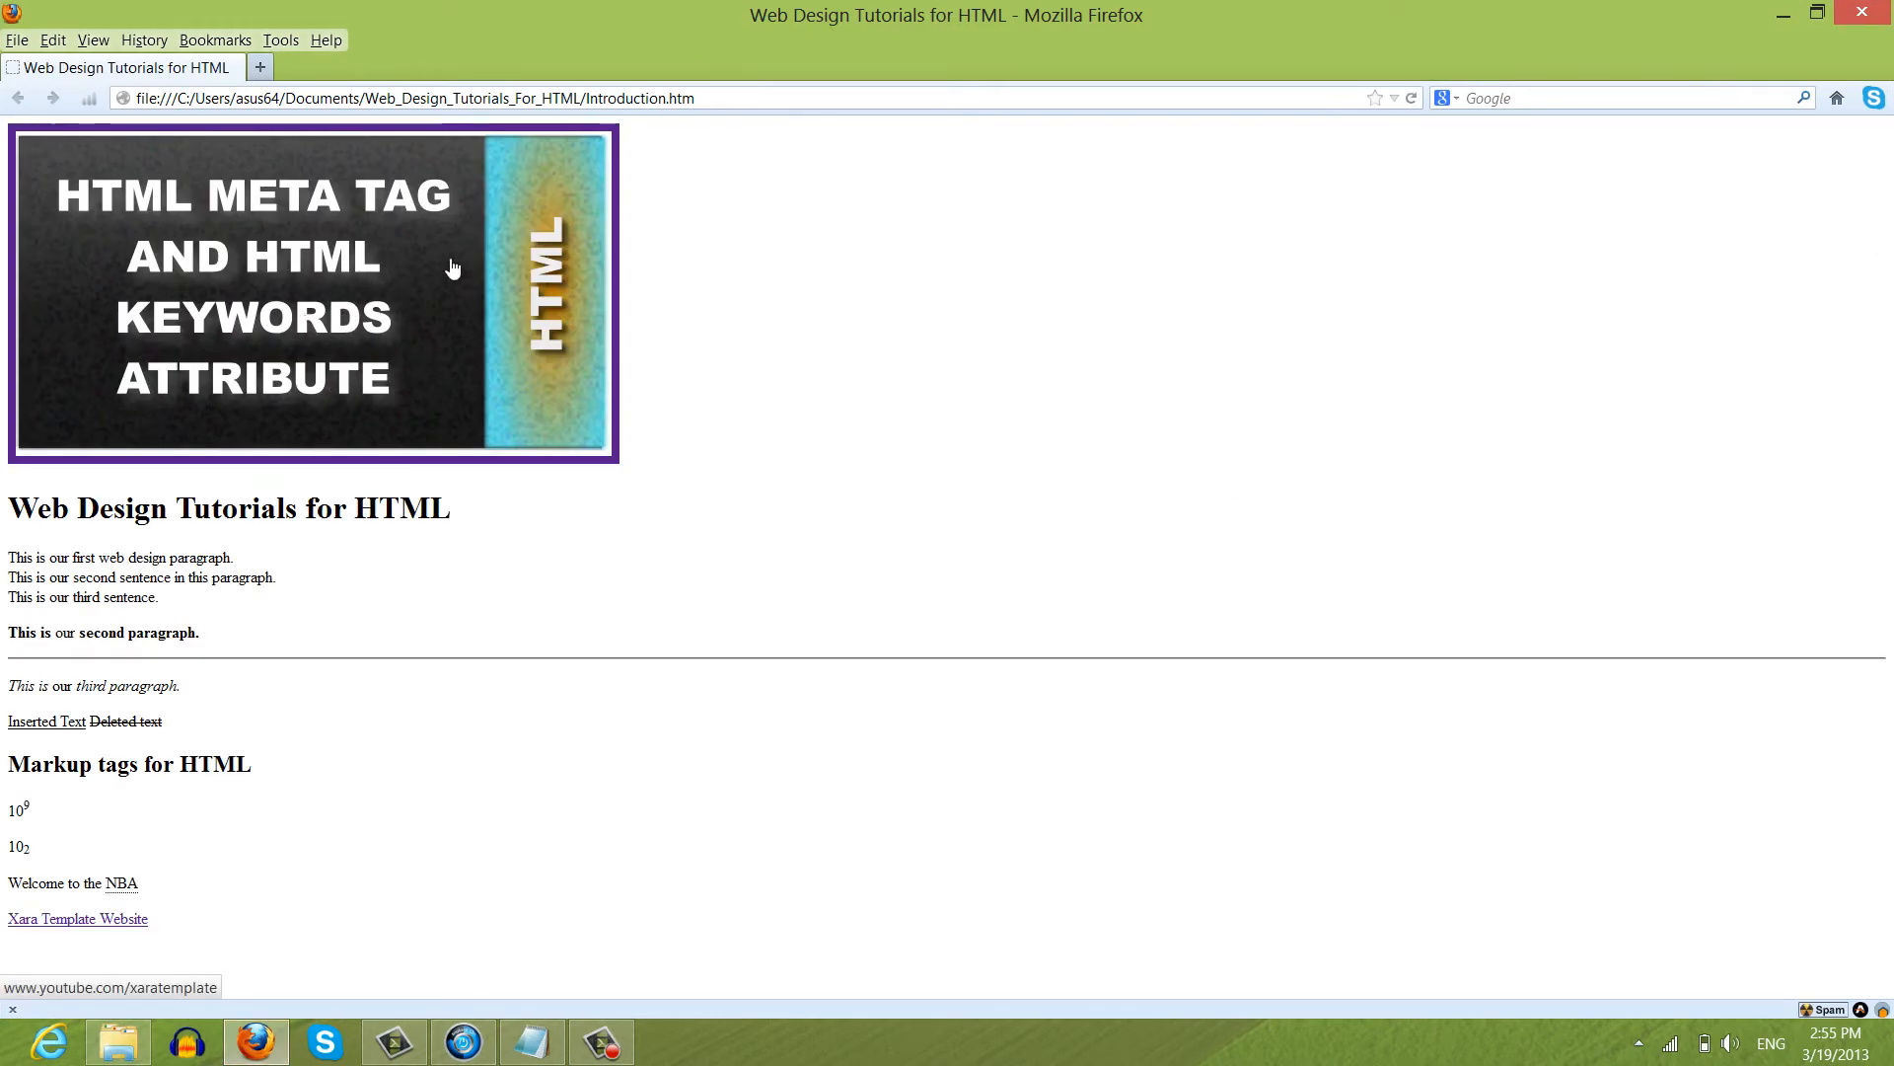
{"action": "mouse_move", "coordinate": [442, 327]}
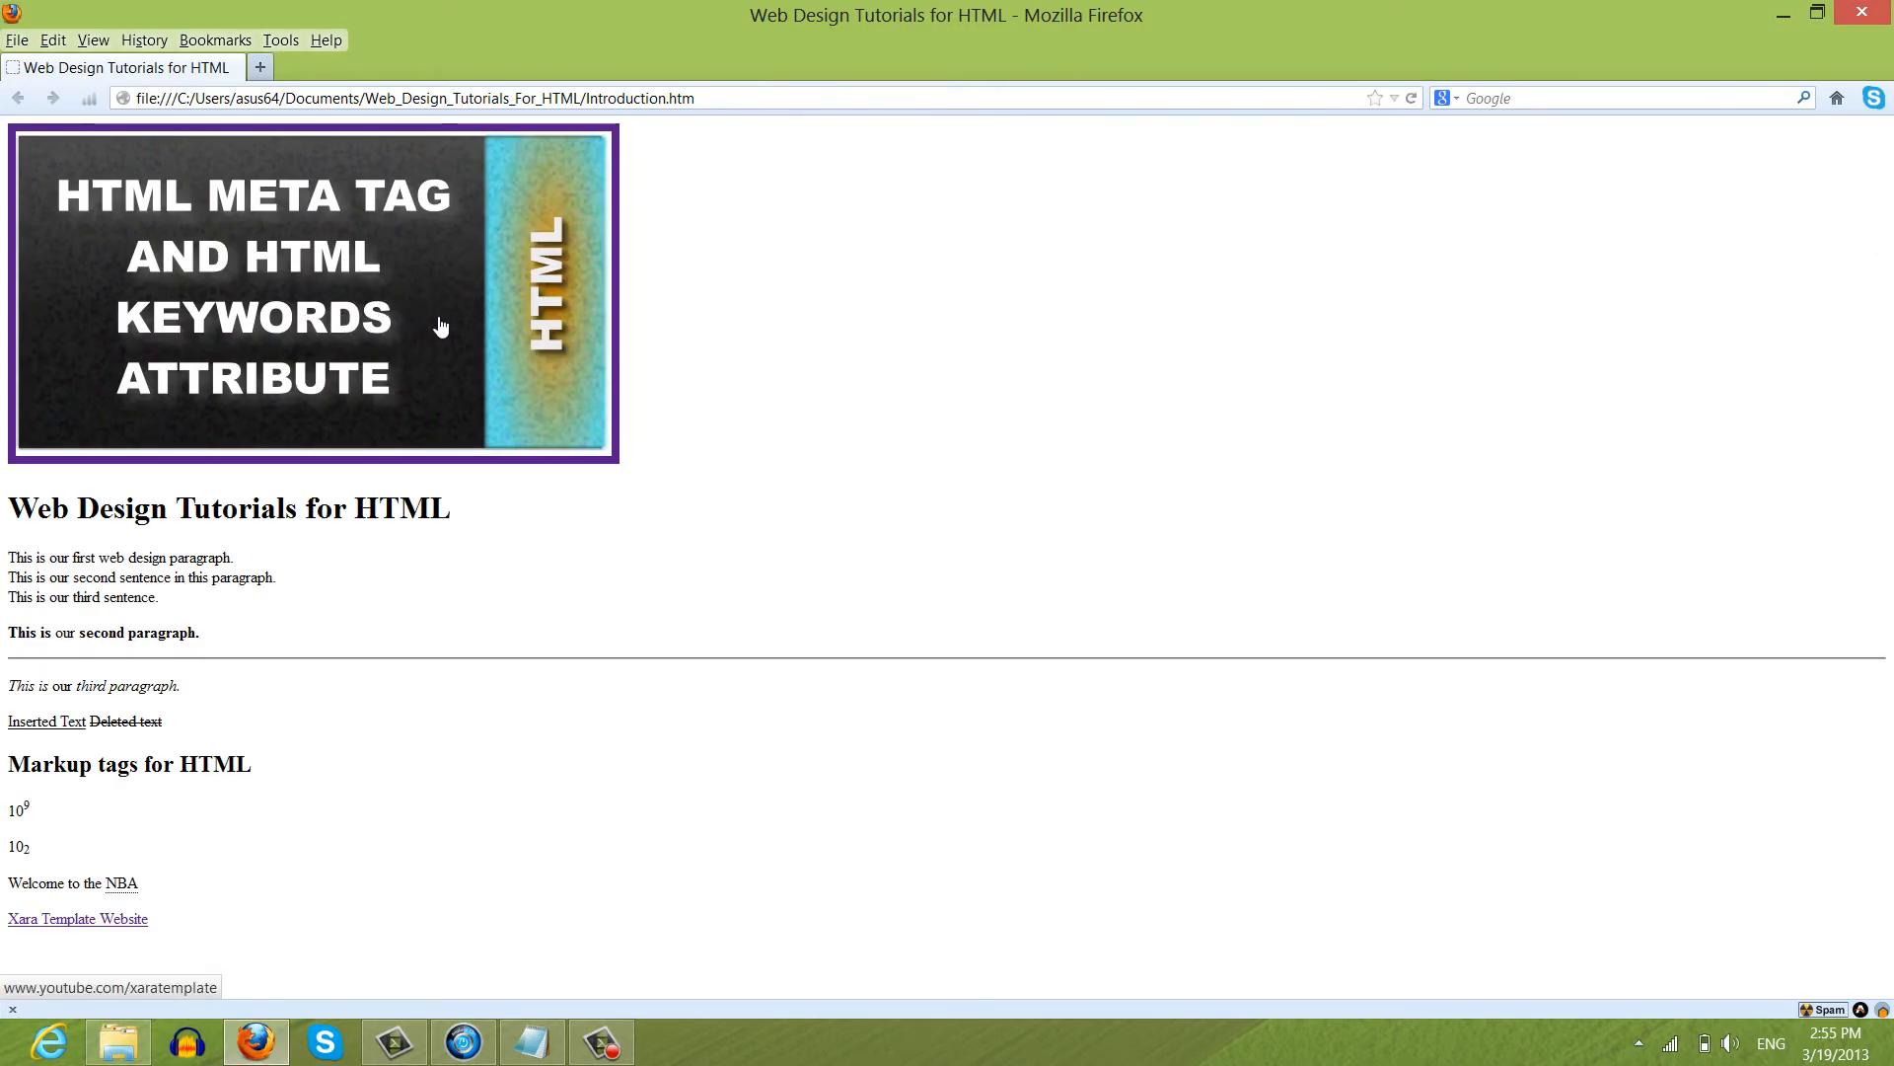
{"action": "mouse_move", "coordinate": [801, 378]}
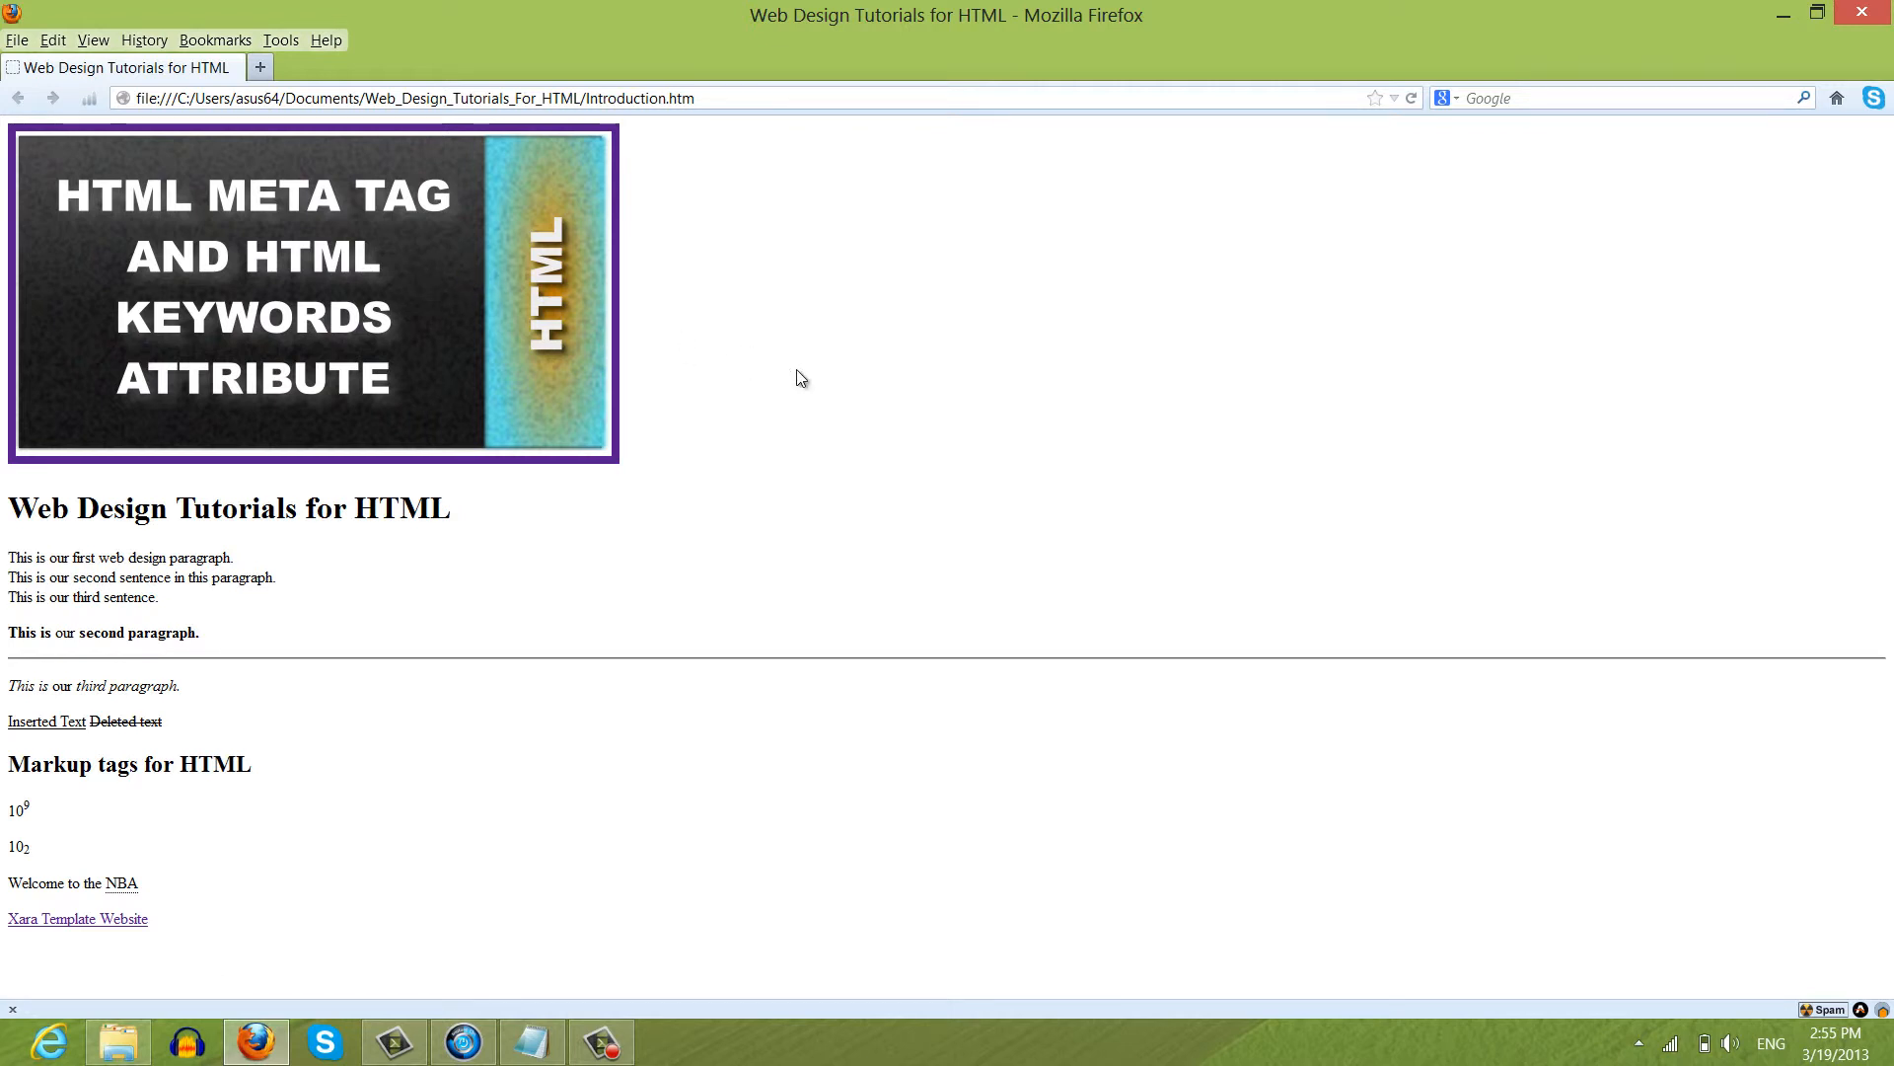
{"action": "mouse_move", "coordinate": [448, 305]}
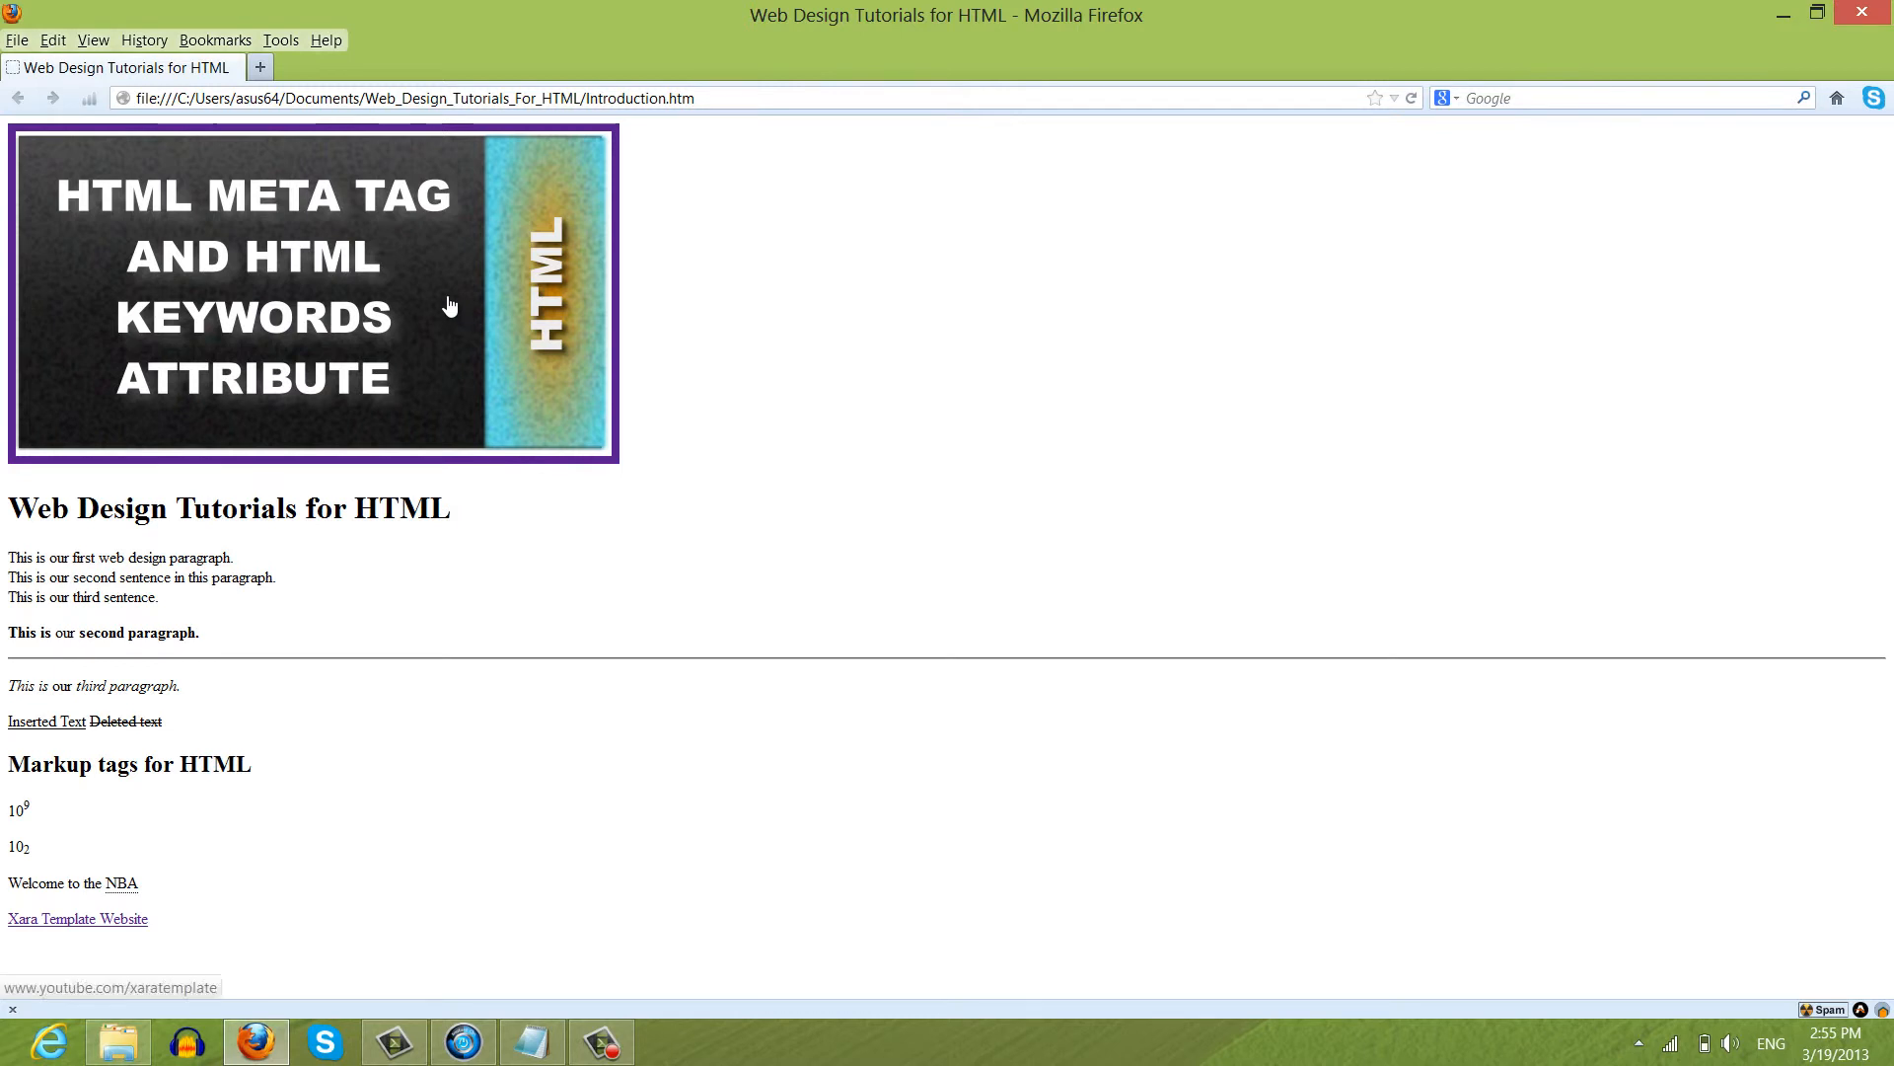
{"action": "mouse_move", "coordinate": [406, 266]}
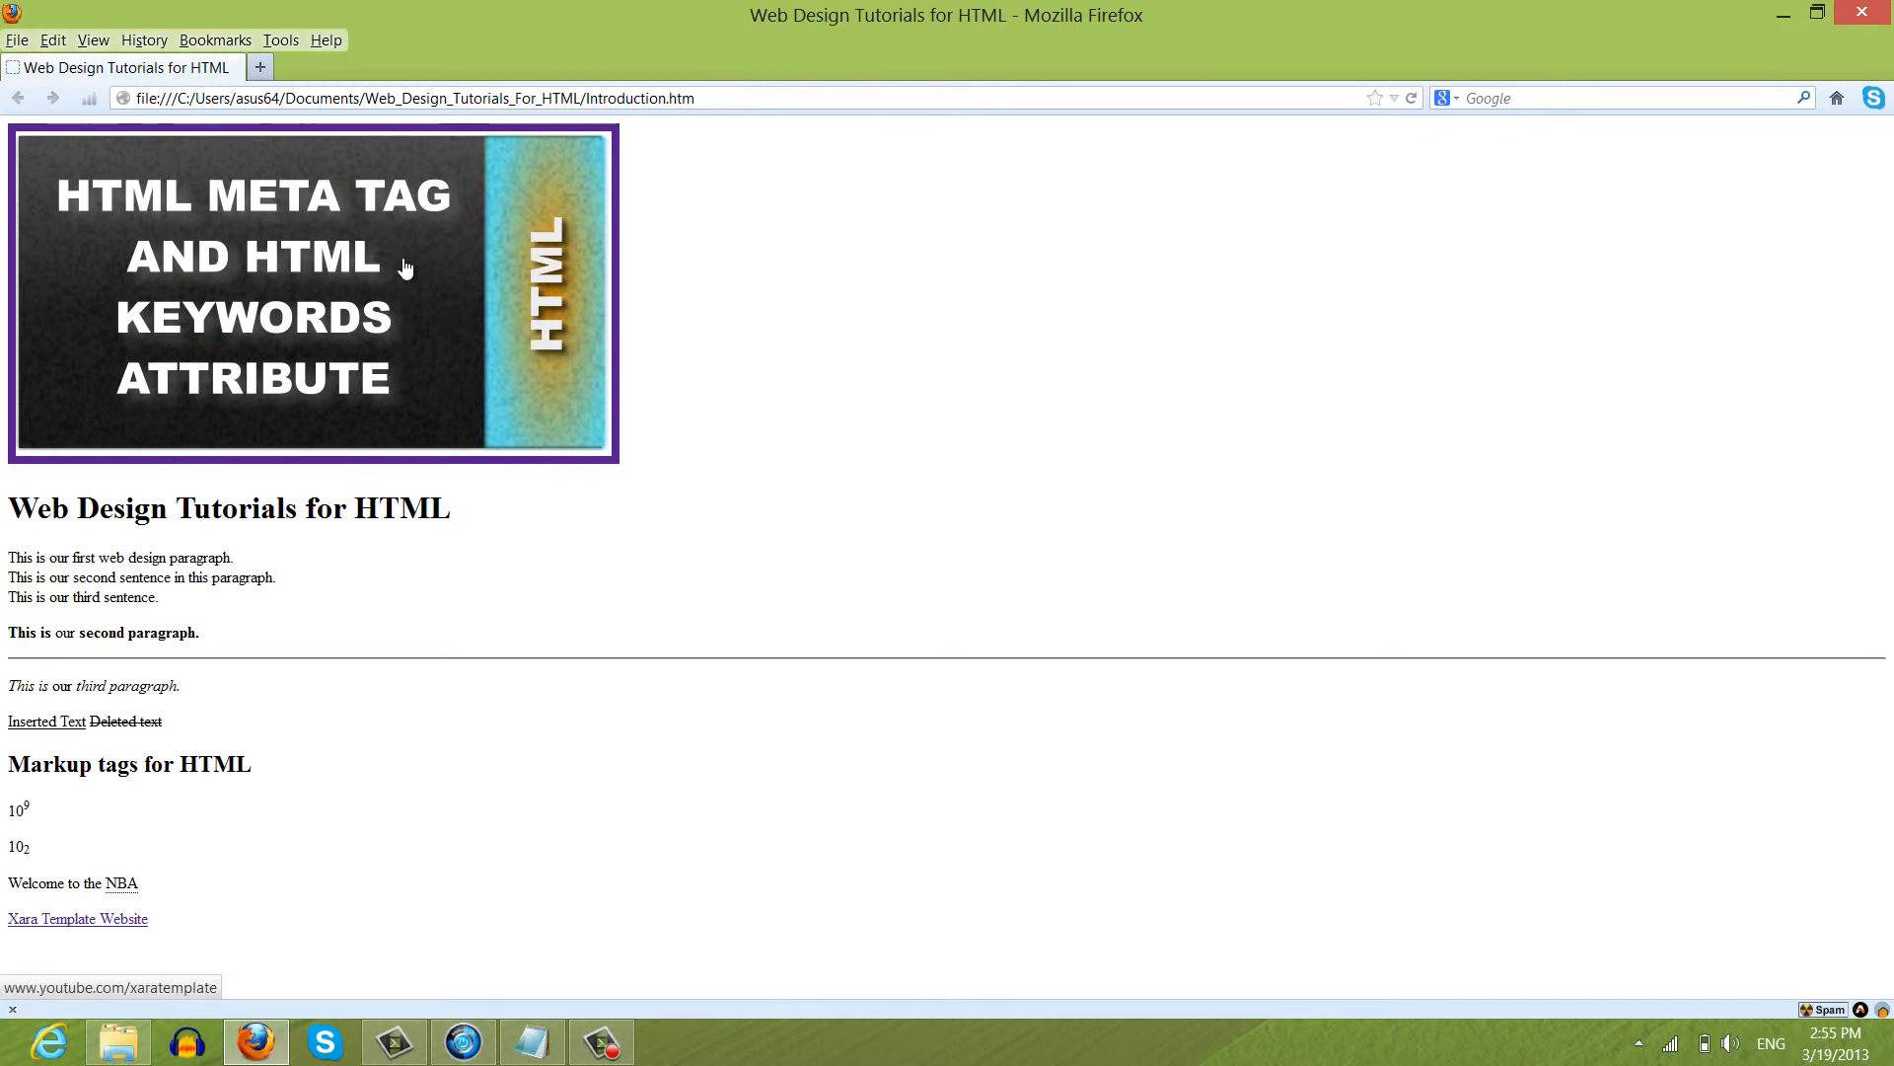
{"action": "left_click", "coordinate": [76, 918]}
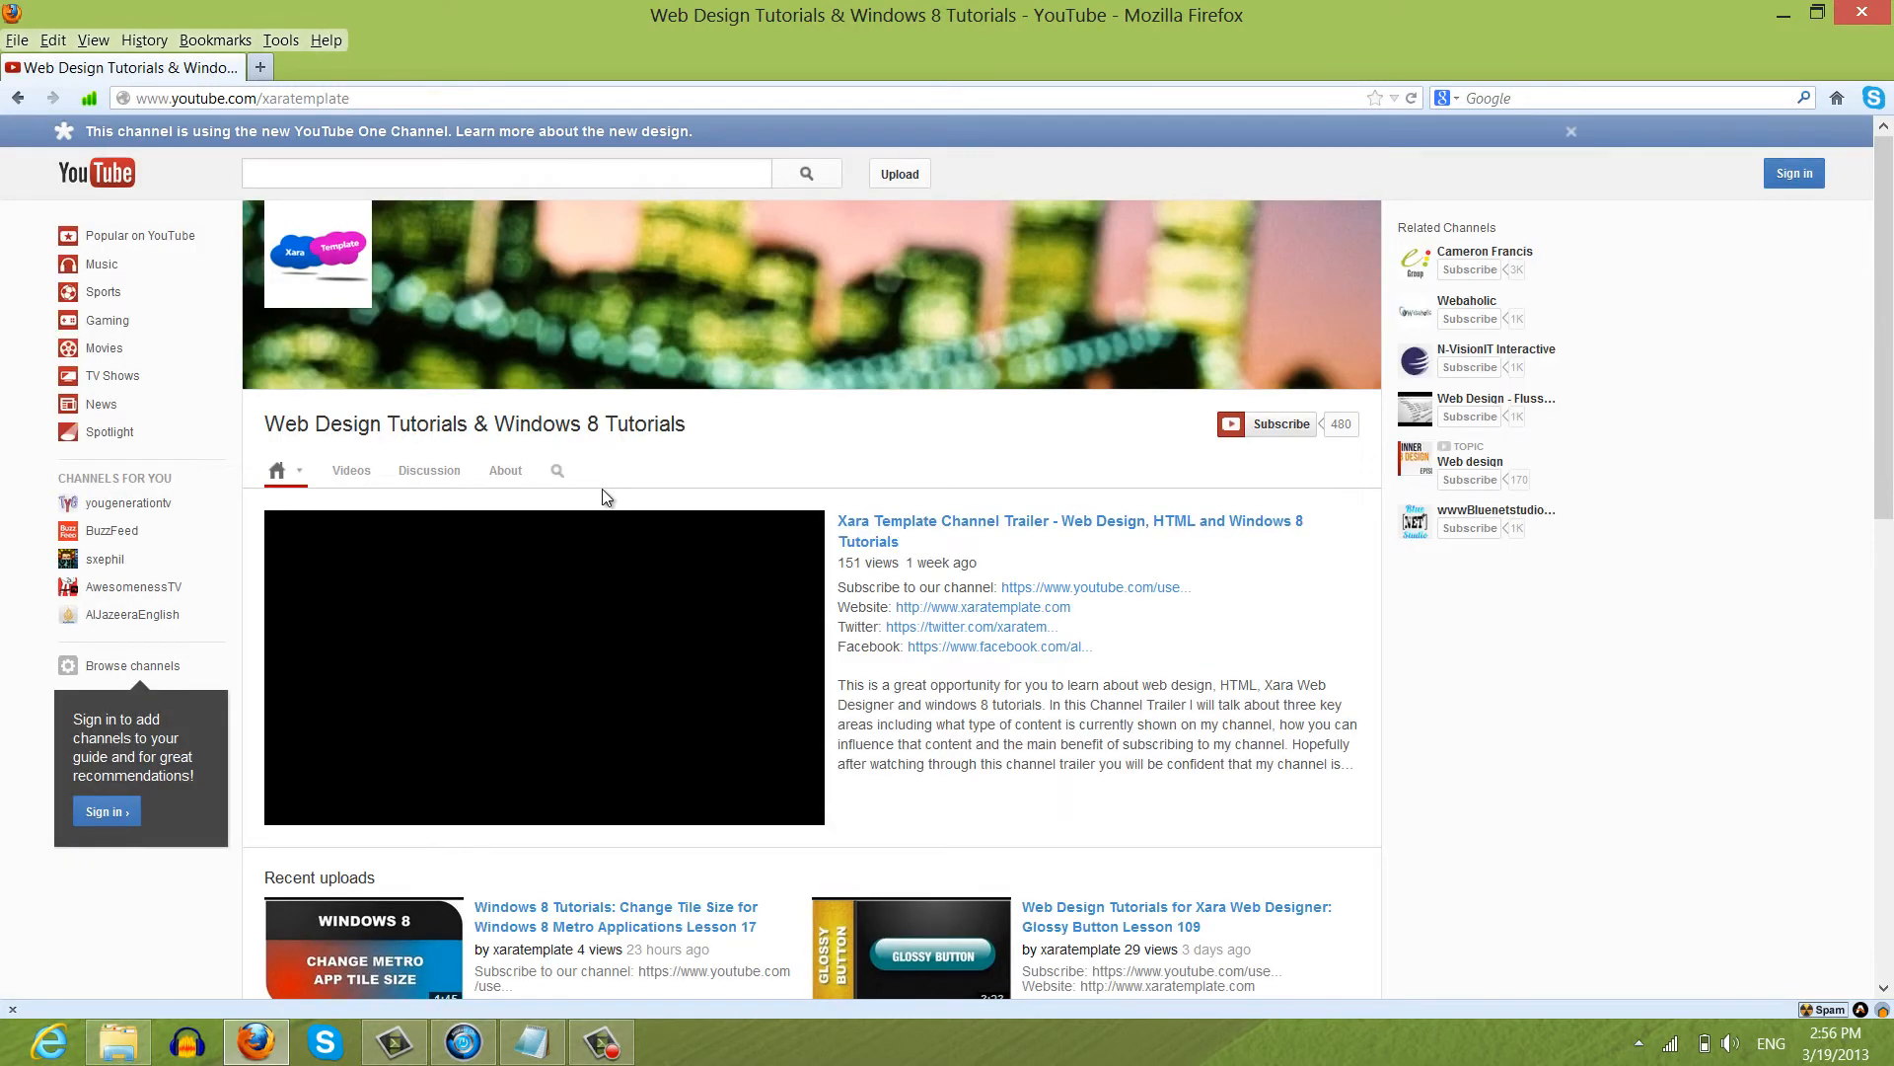
{"action": "left_click", "coordinate": [543, 667]}
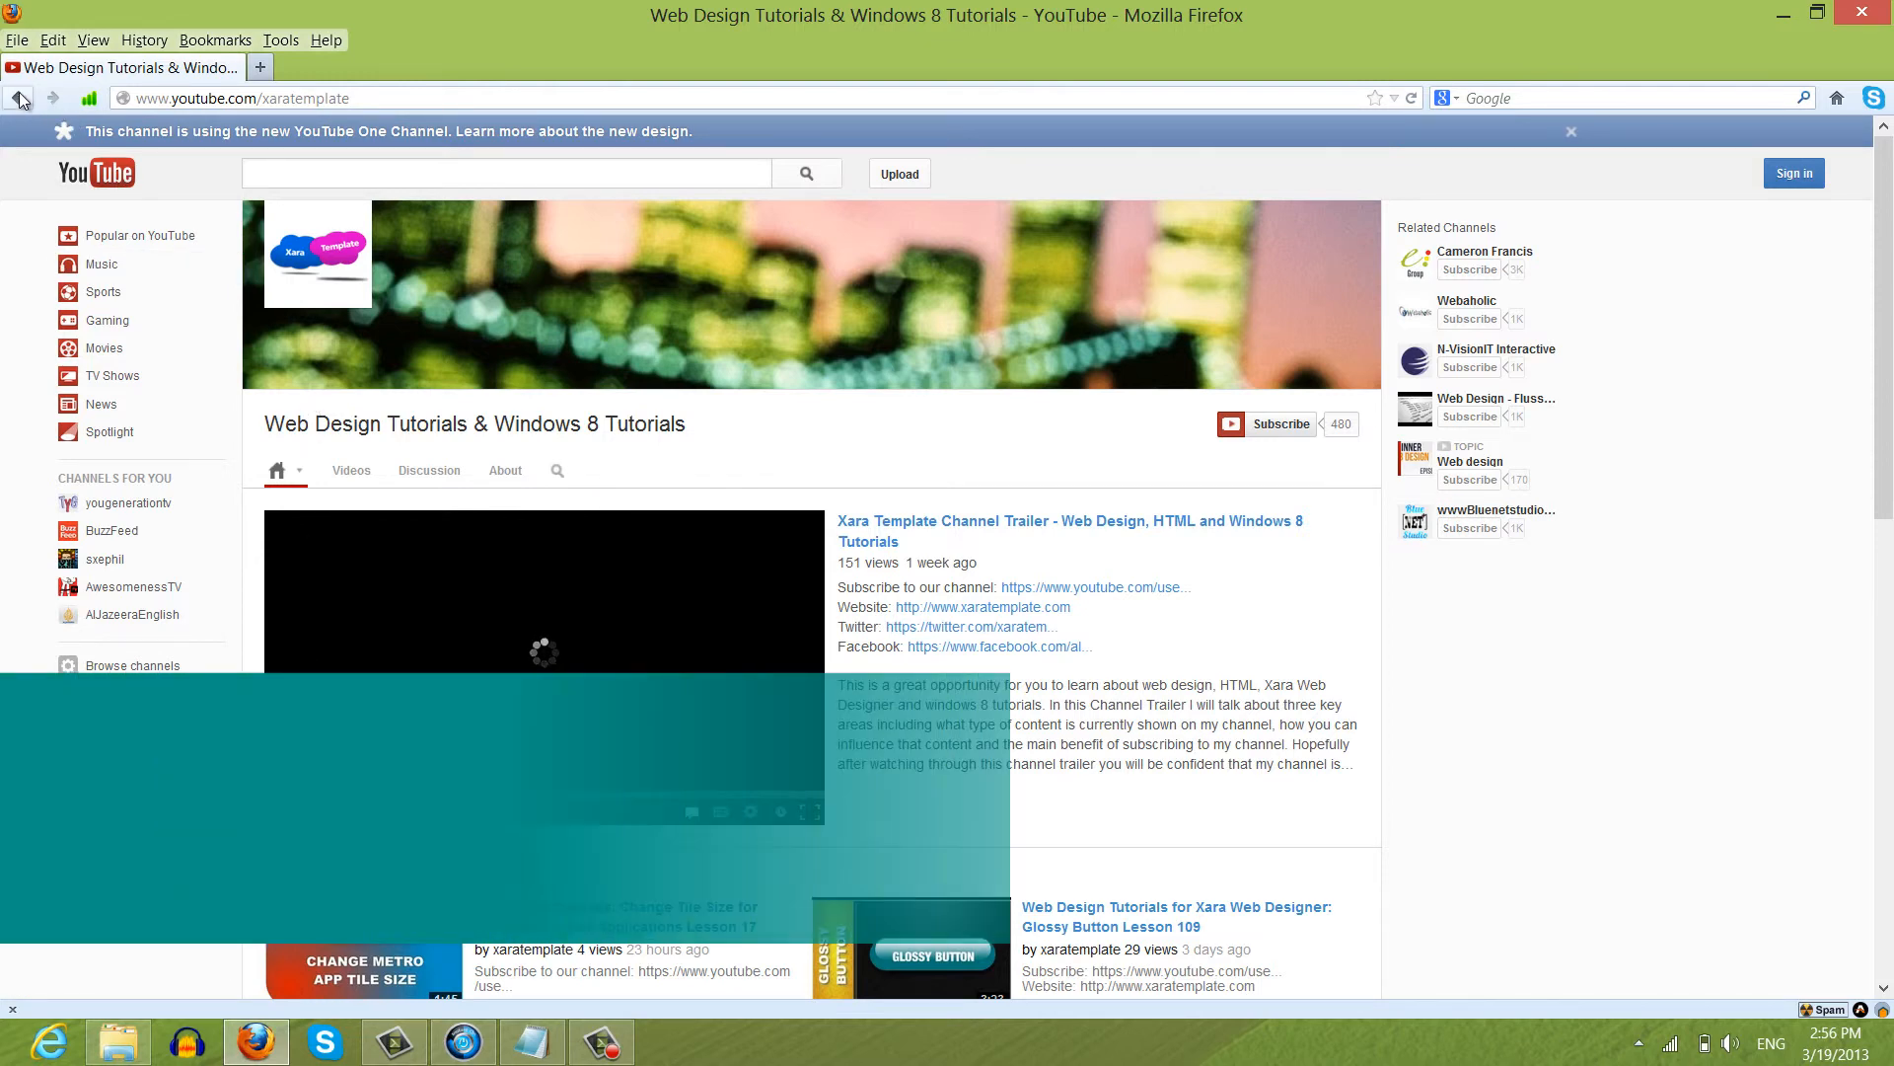
{"action": "left_click", "coordinate": [20, 98]}
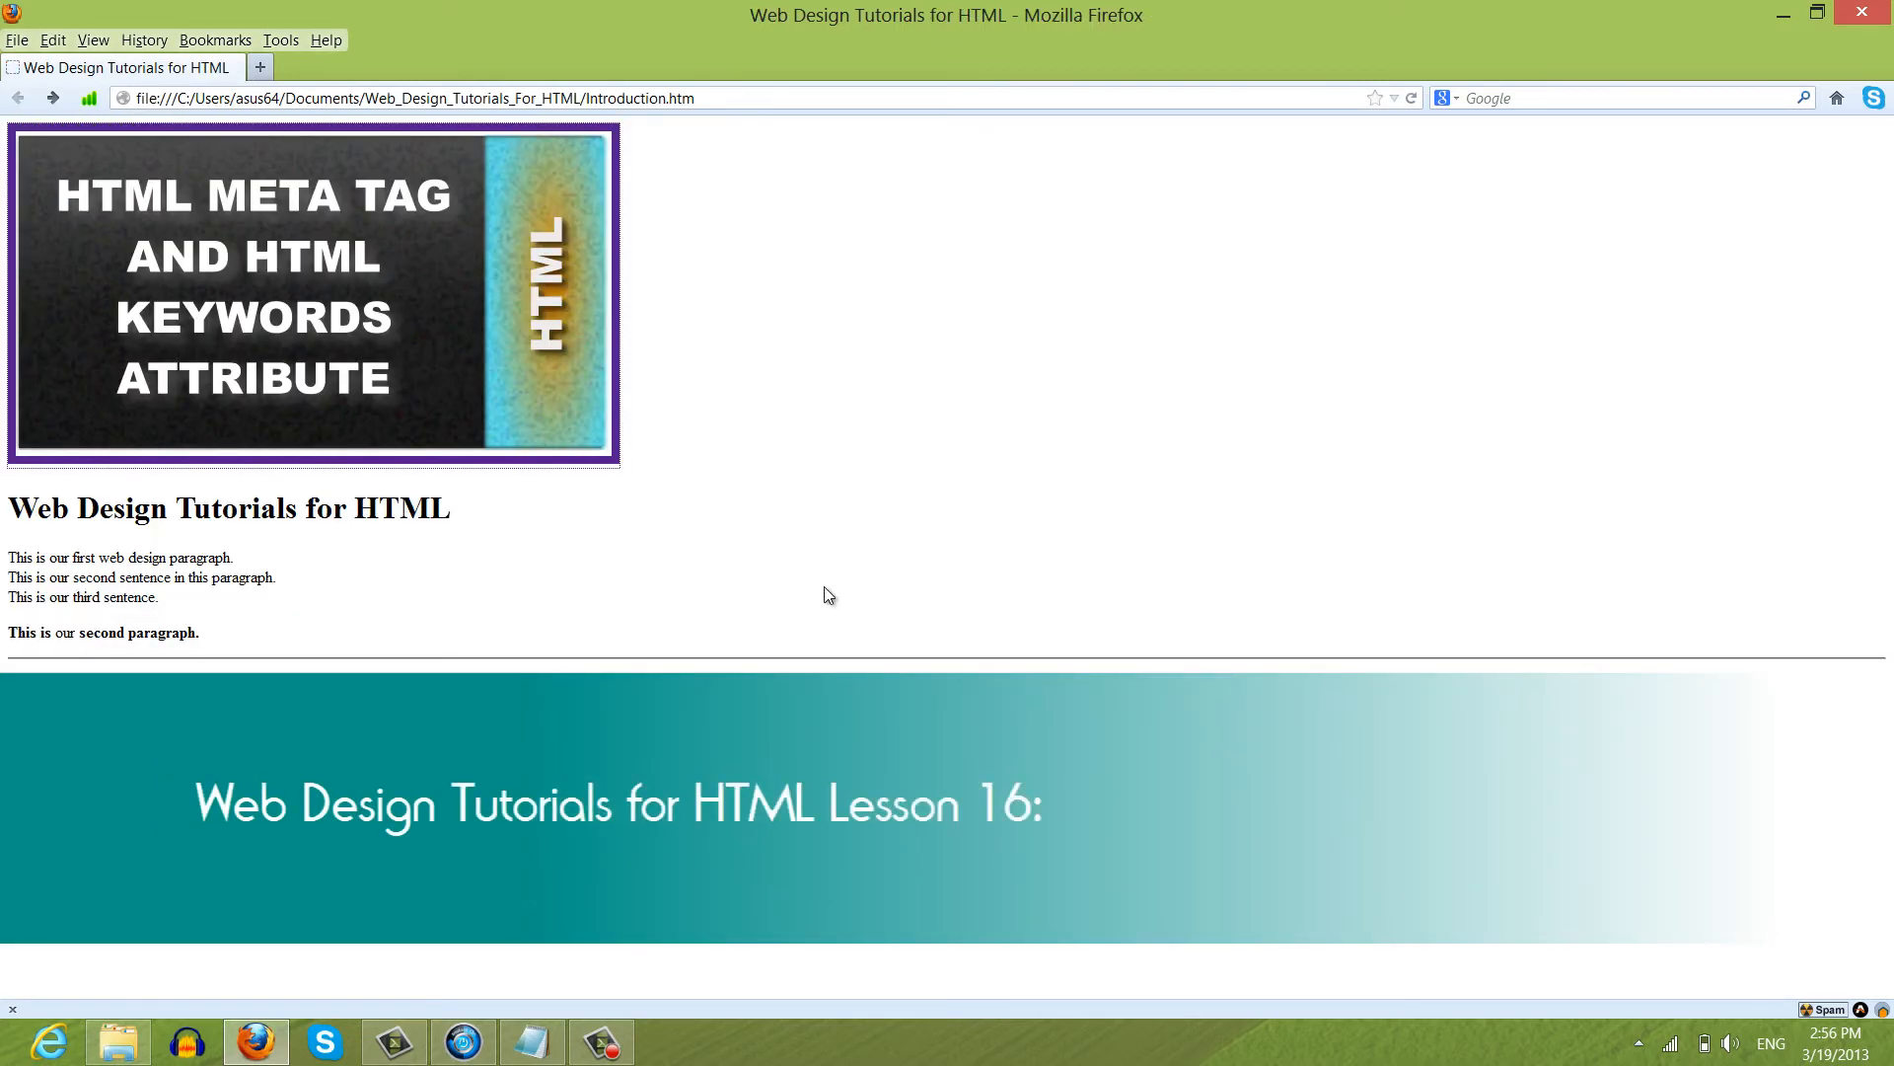